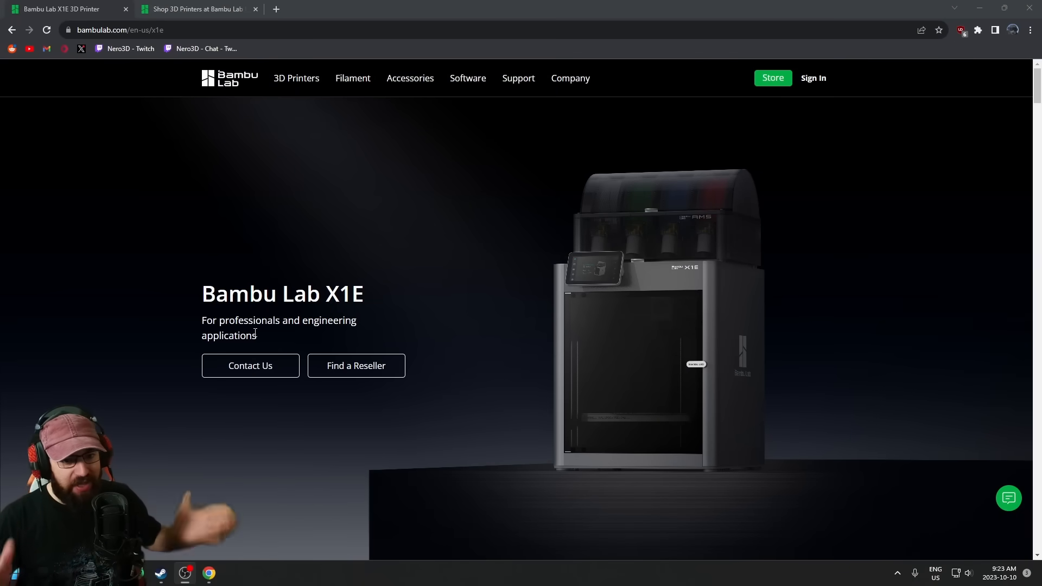
# Scroll the X1E page from the hero banner down to the Ethernet and WPA2-Enterprise Wi-Fi connection section
pyautogui.scroll(-3)
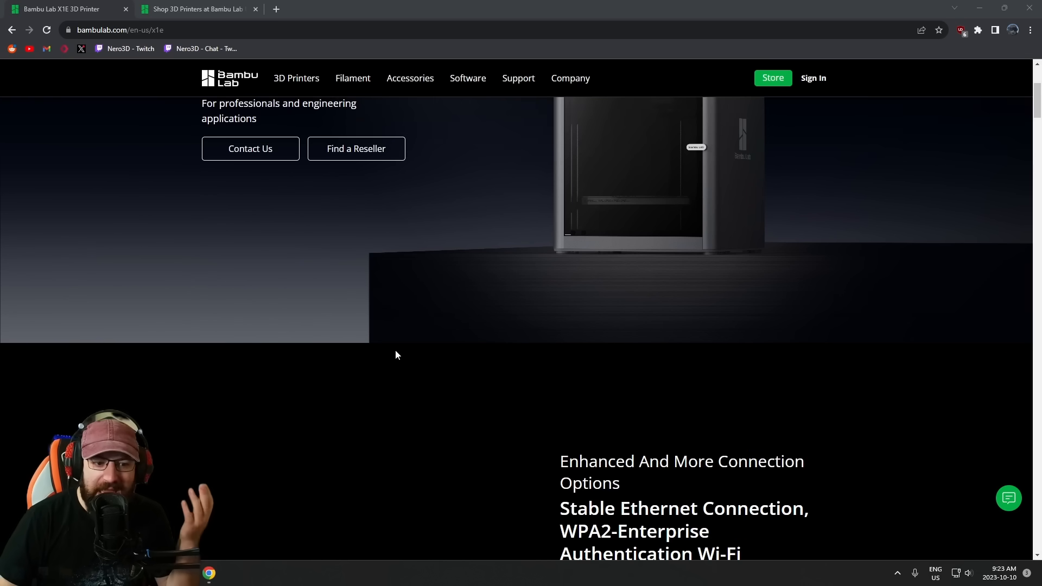
pyautogui.scroll(-3)
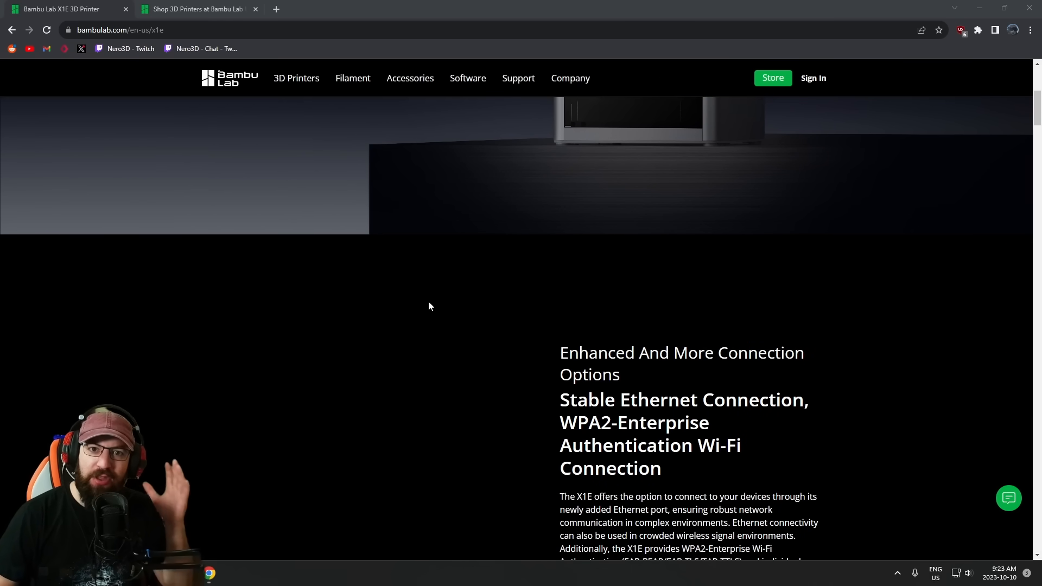
pyautogui.scroll(-3)
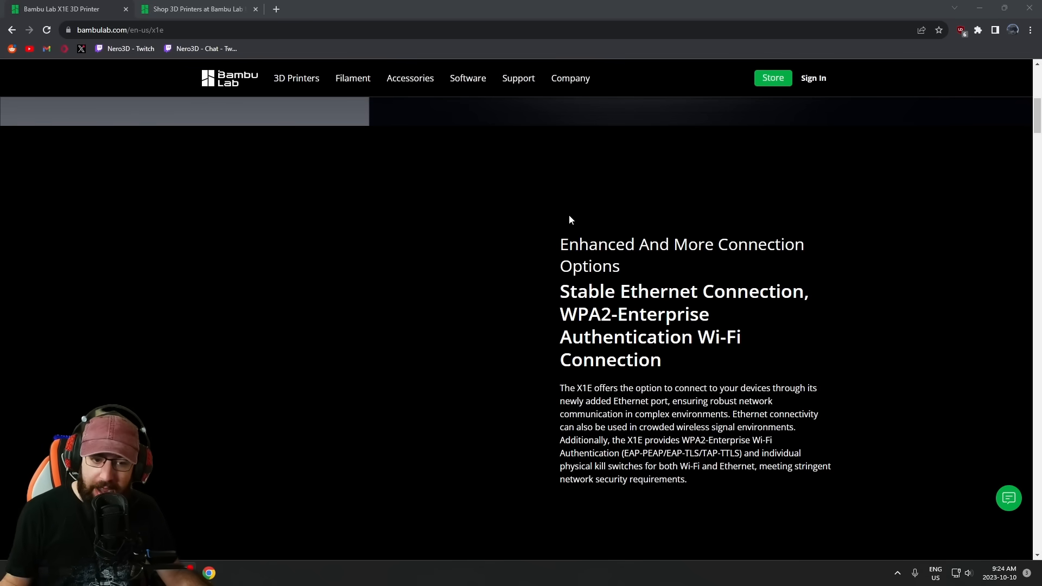
pyautogui.moveTo(517, 267)
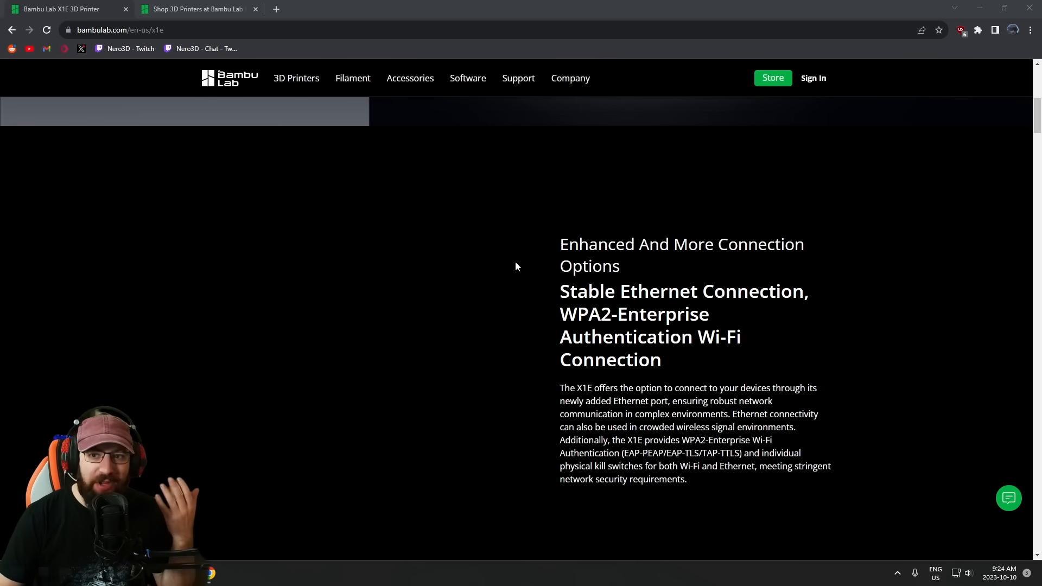
# Highlight the word 'Ethernet' in the connection description, then return to the hero banner at the top
pyautogui.scroll(-3)
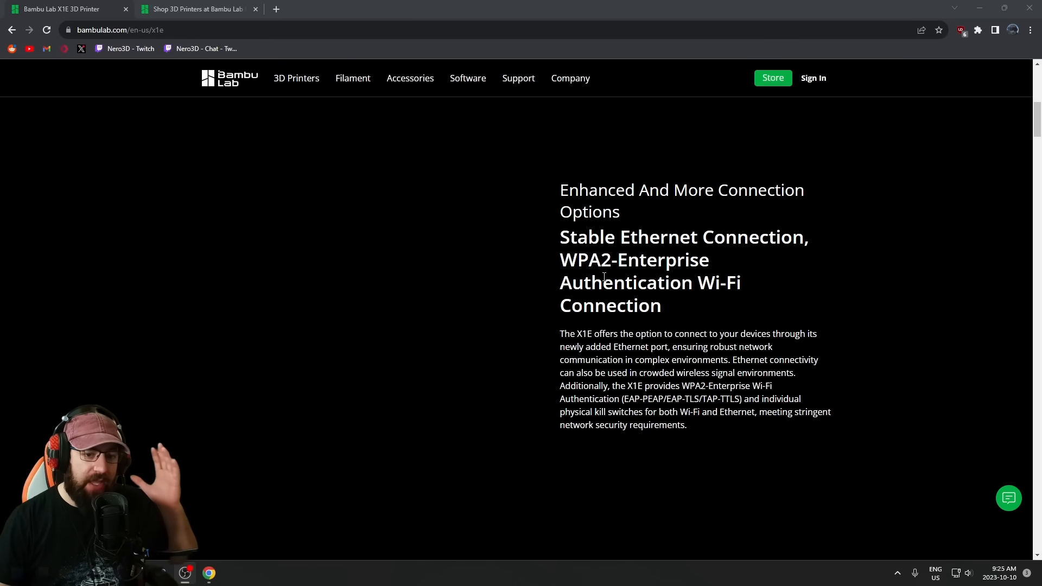
pyautogui.moveTo(707, 225)
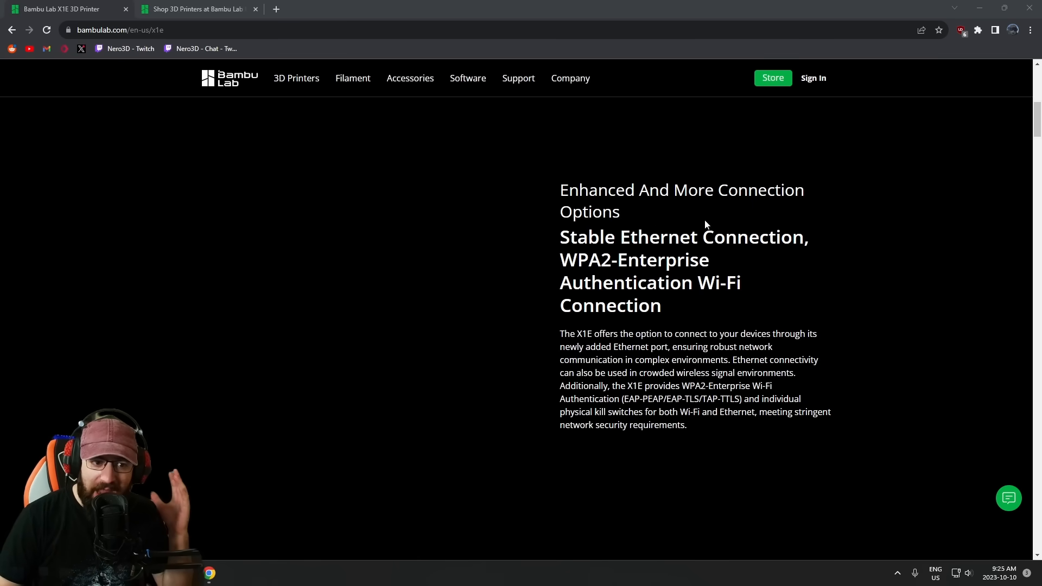
pyautogui.moveTo(753, 273)
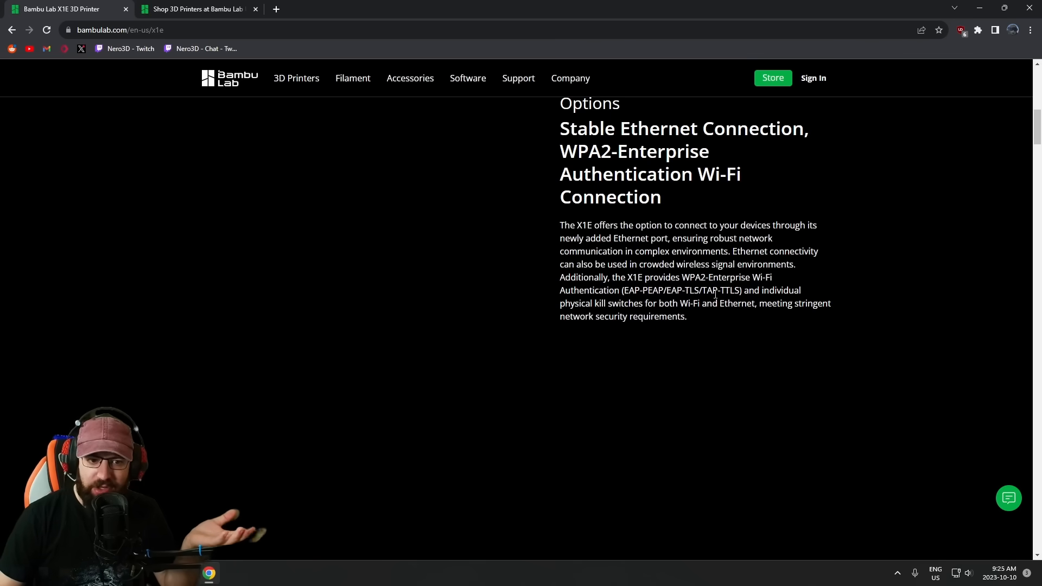
pyautogui.moveTo(621, 277); pyautogui.dragTo(742, 290)
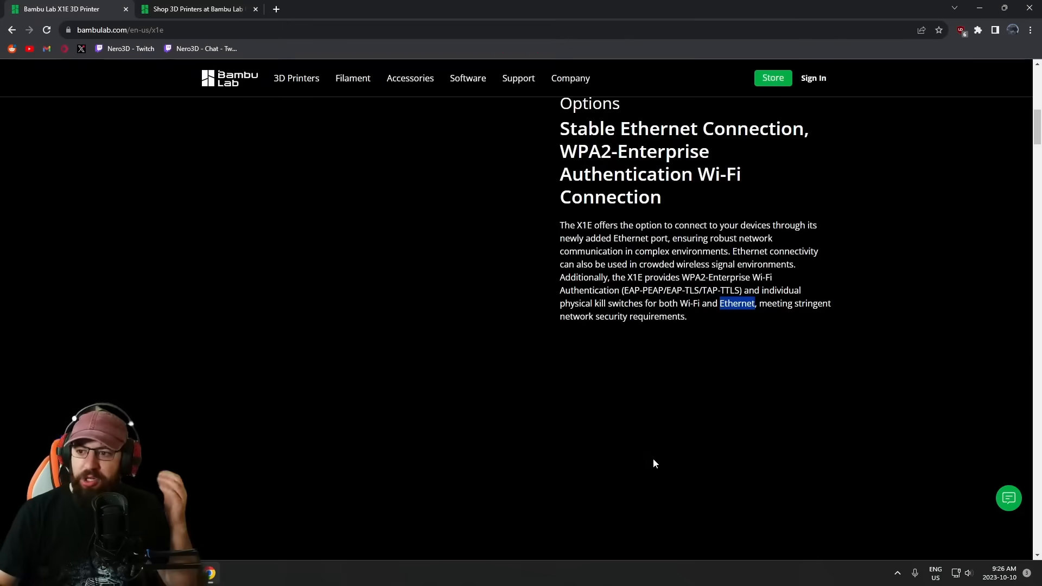
pyautogui.scroll(3)
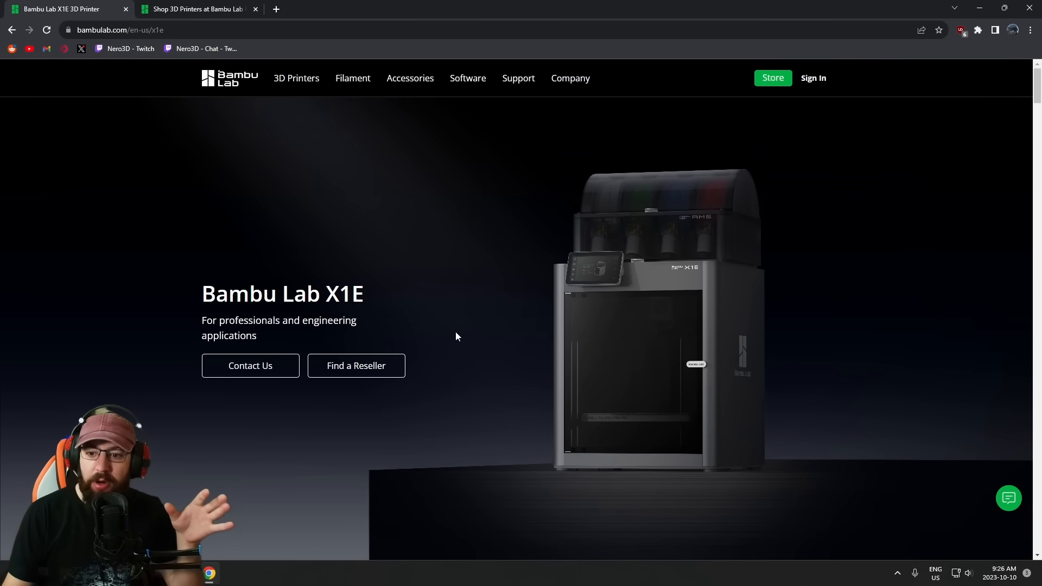
pyautogui.moveTo(474, 245)
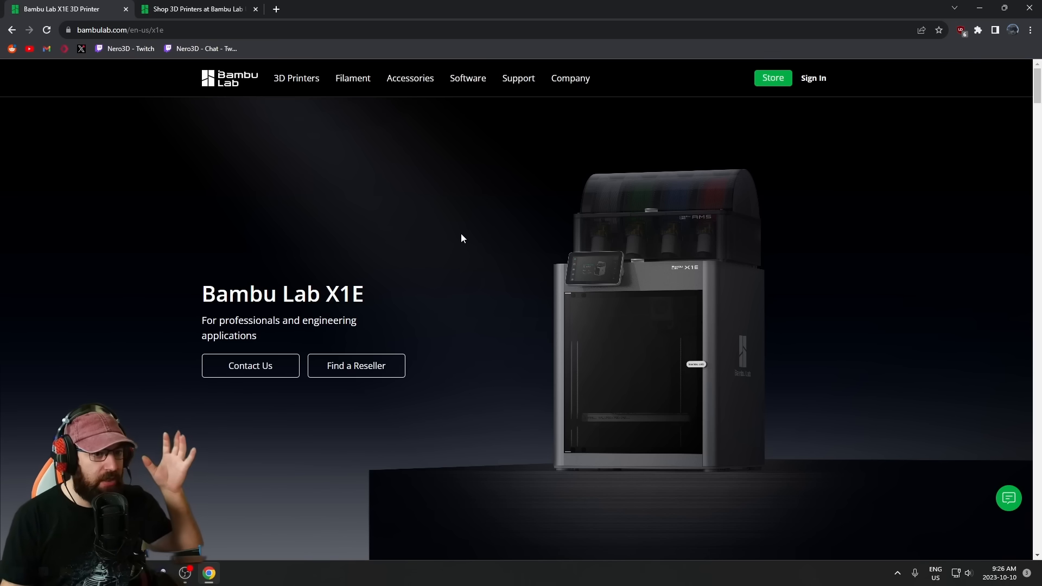
pyautogui.moveTo(532, 255)
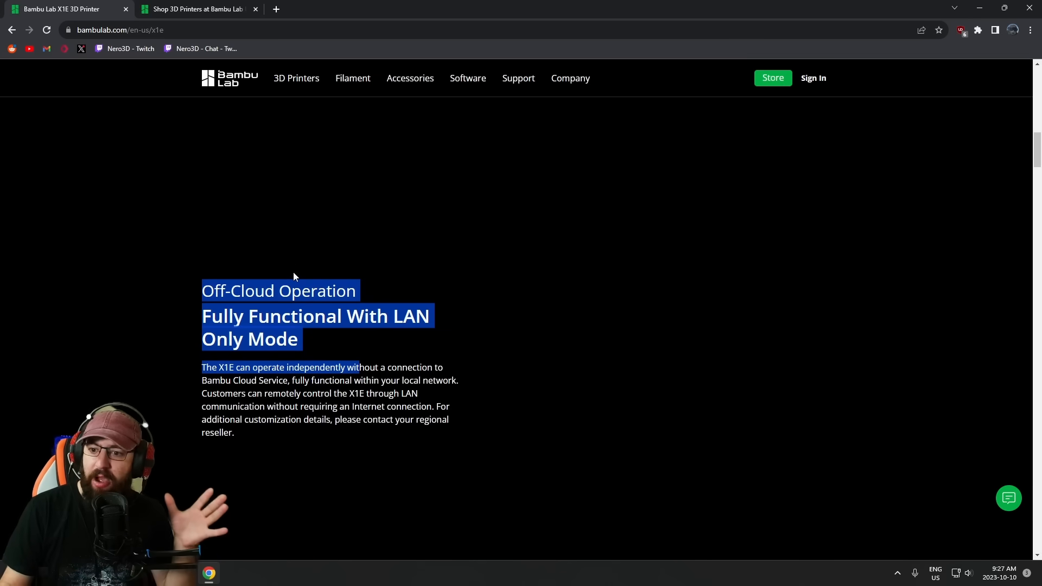
# Clear the text selection and scroll to the Off-Cloud Operation section on LAN-only mode
pyautogui.click(202, 367)
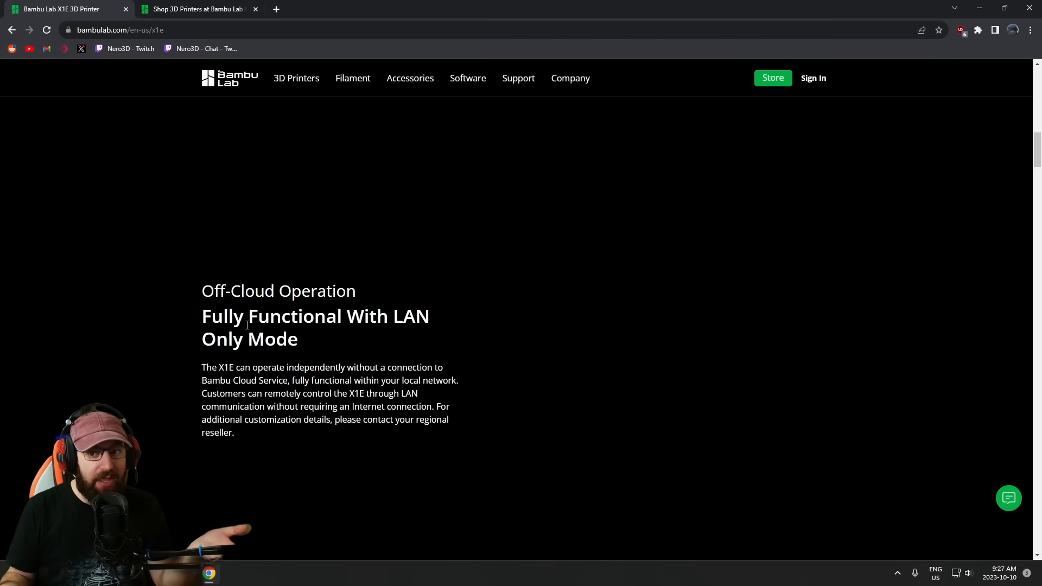
pyautogui.scroll(-3)
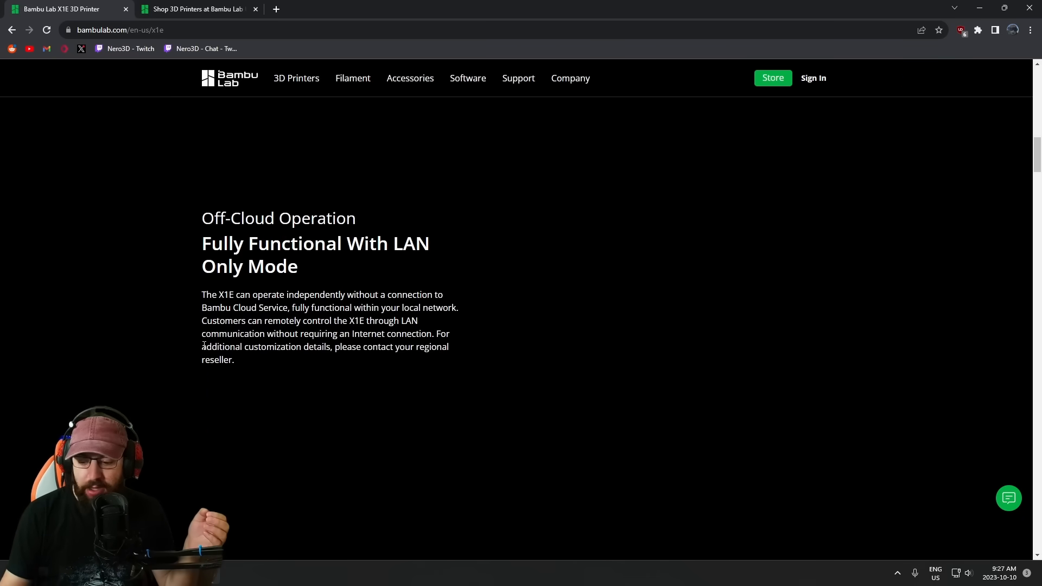
pyautogui.scroll(-3)
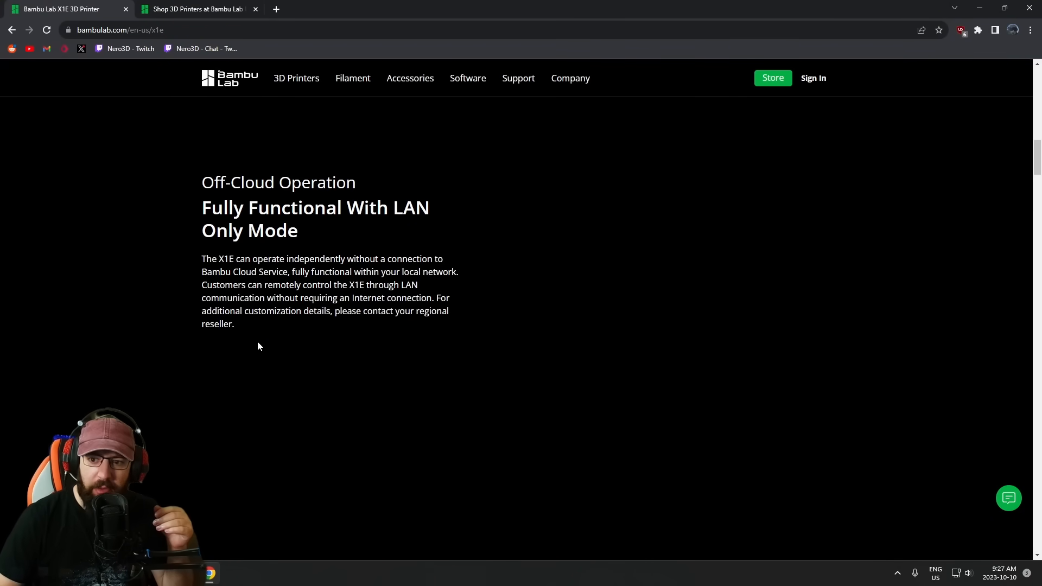
# Scroll past Heavy Duty Air Filtration to the Active Heating And Controlled Chamber Temp section
pyautogui.scroll(-3)
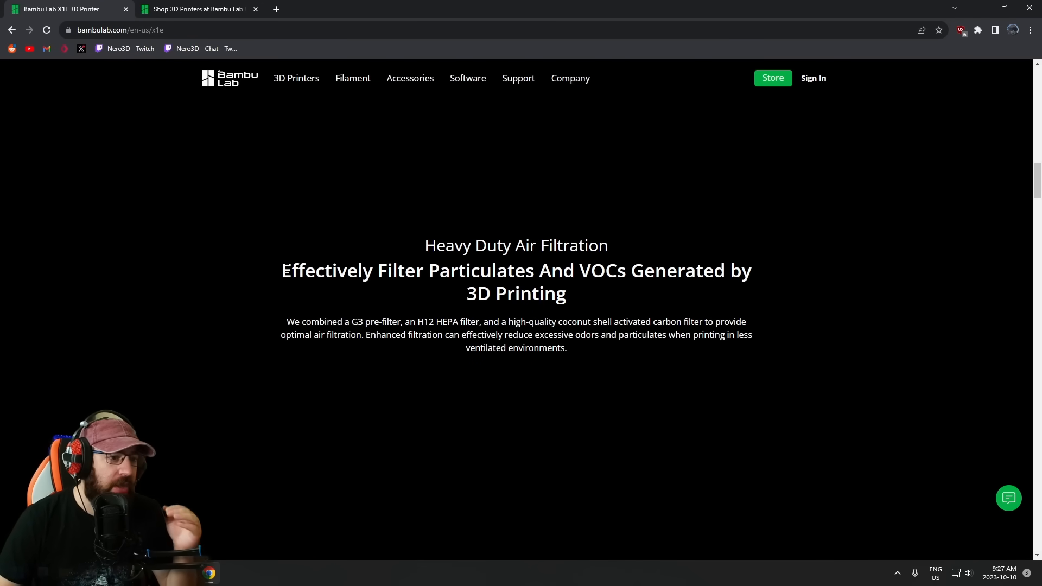
pyautogui.moveTo(371, 259)
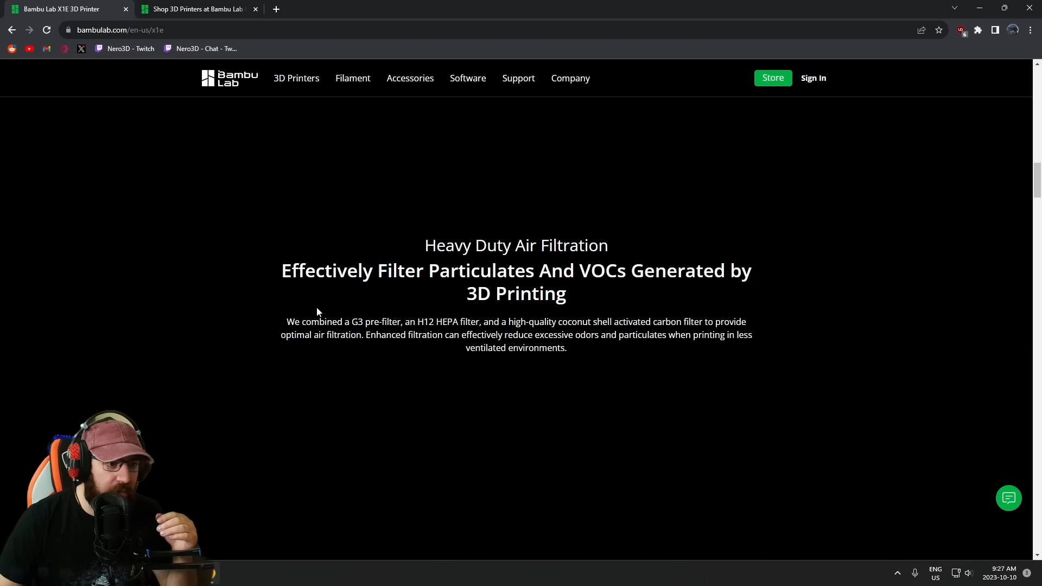
pyautogui.moveTo(429, 358)
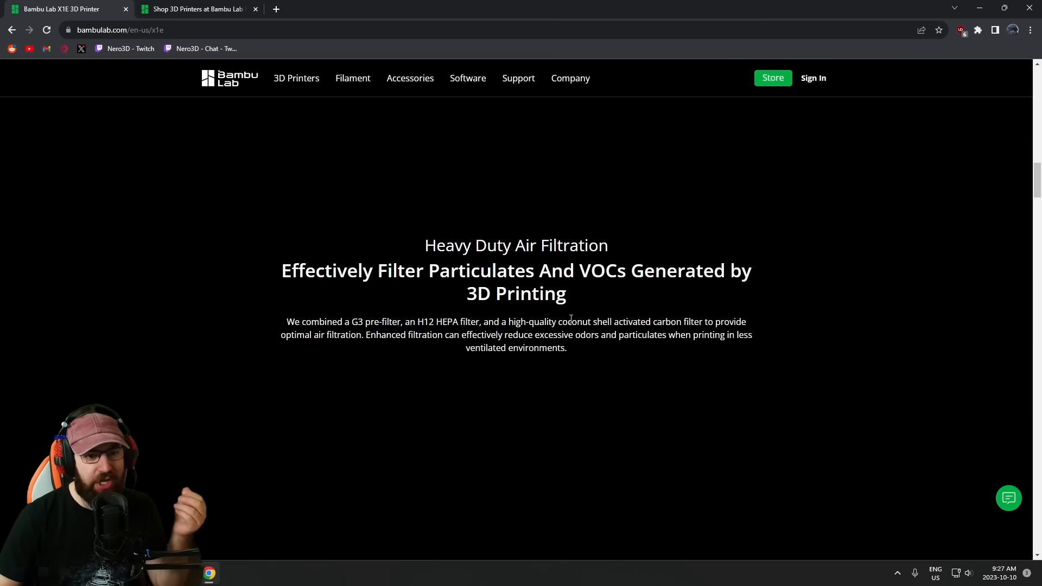
pyautogui.moveTo(398, 317)
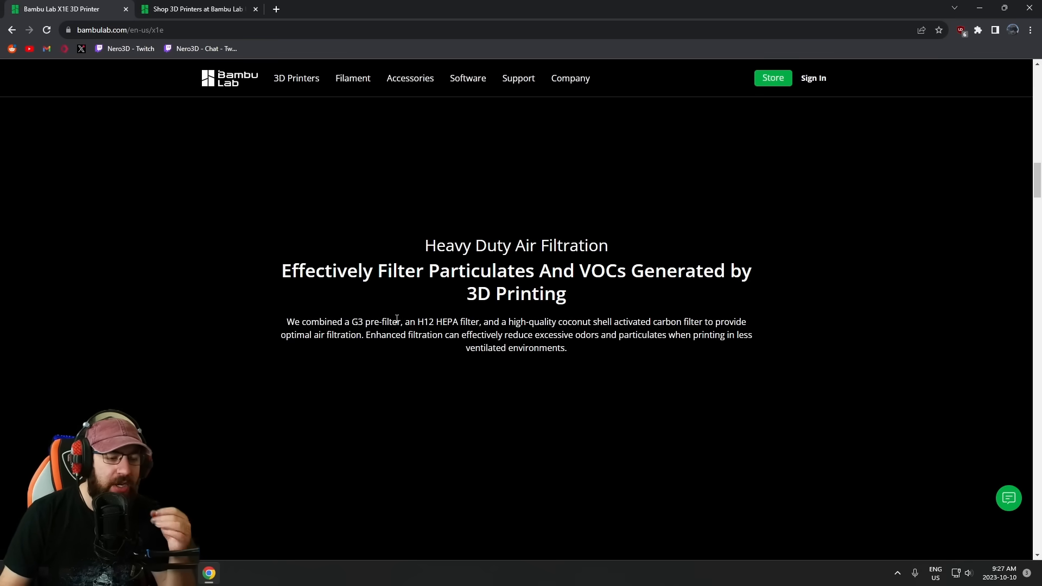
pyautogui.moveTo(416, 334)
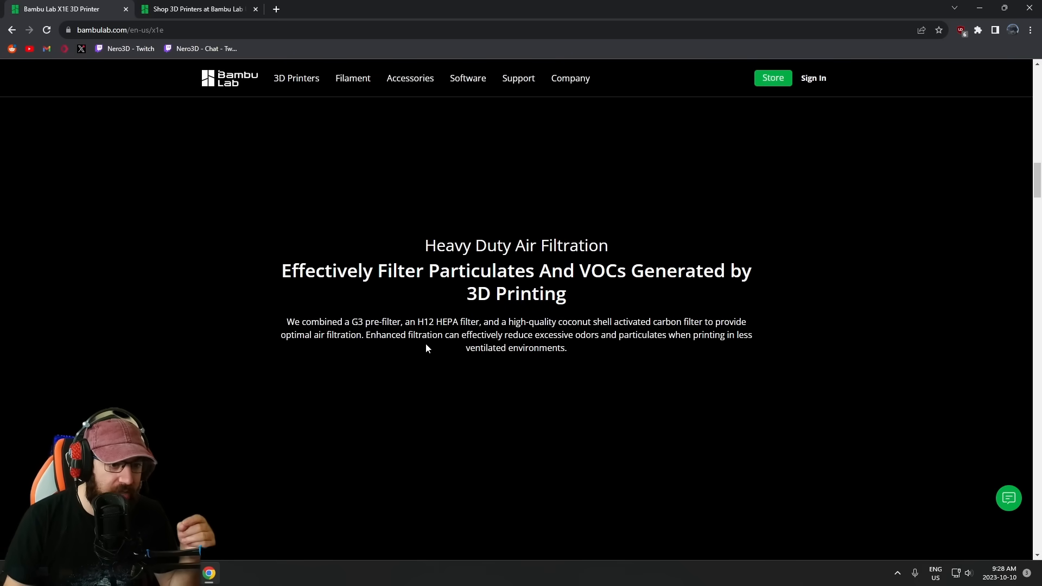
pyautogui.moveTo(488, 371)
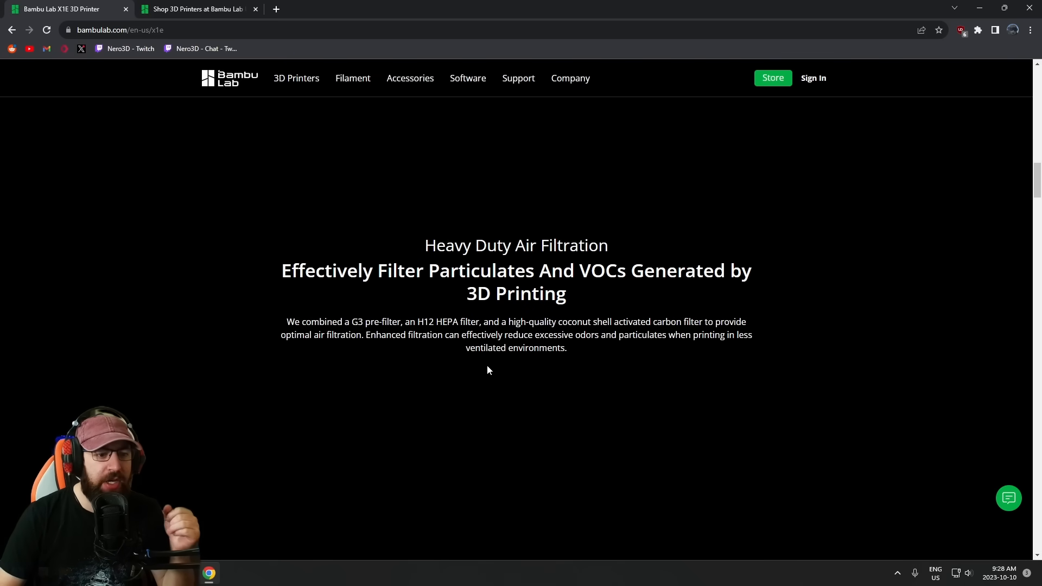
pyautogui.moveTo(612, 354)
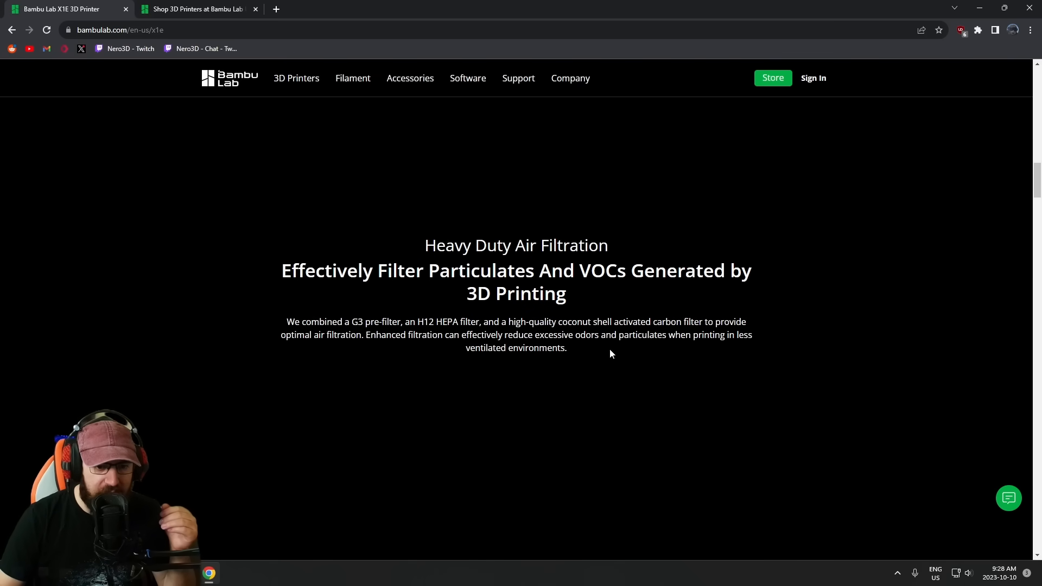
pyautogui.scroll(-3)
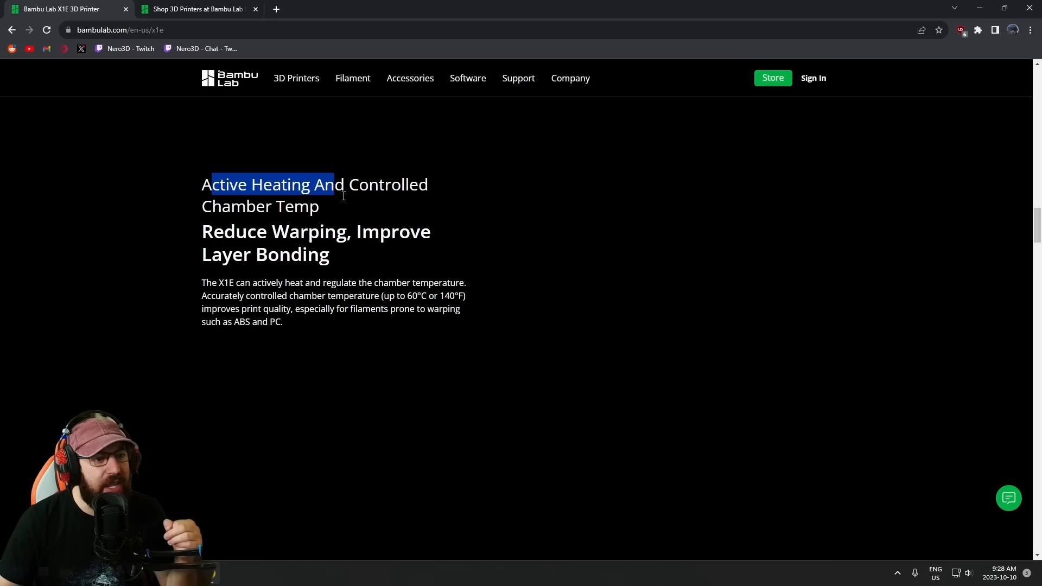
# Highlight the Active Heating heading, then scroll on to the 320 °C Nozzle Temp section
pyautogui.moveTo(335, 184); pyautogui.dragTo(319, 206)
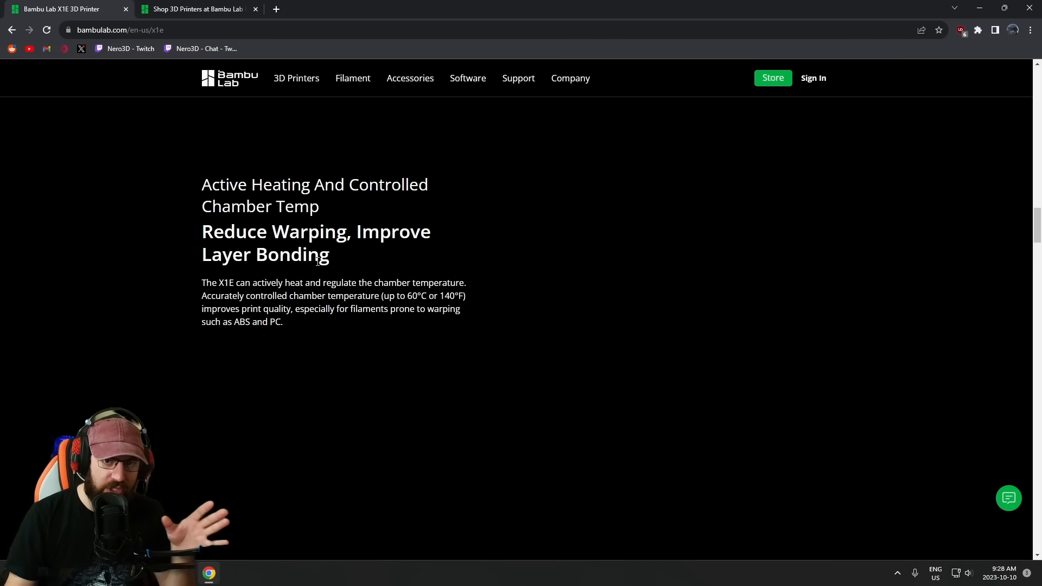
pyautogui.moveTo(154, 387)
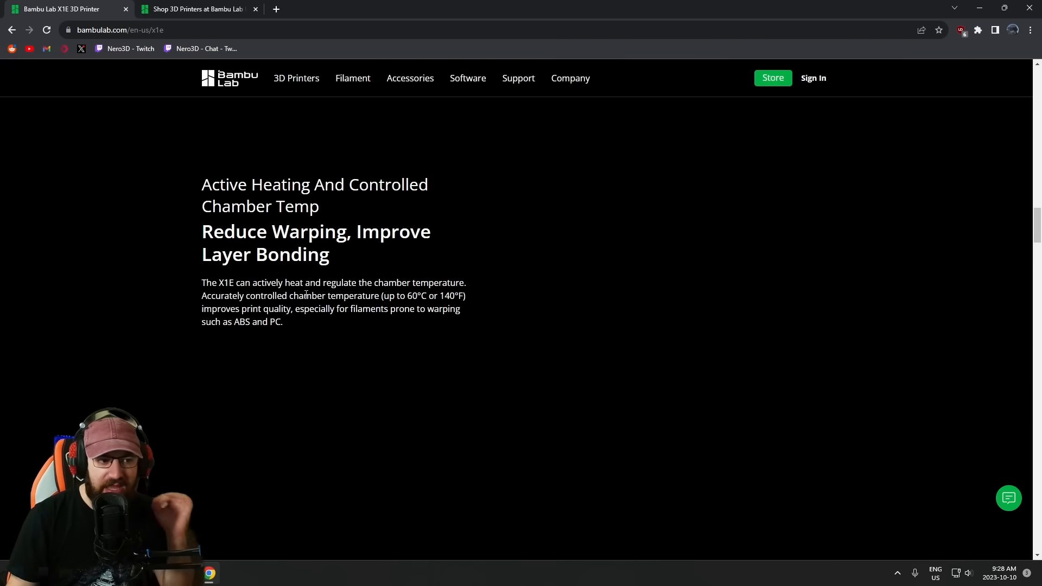
pyautogui.moveTo(266, 381)
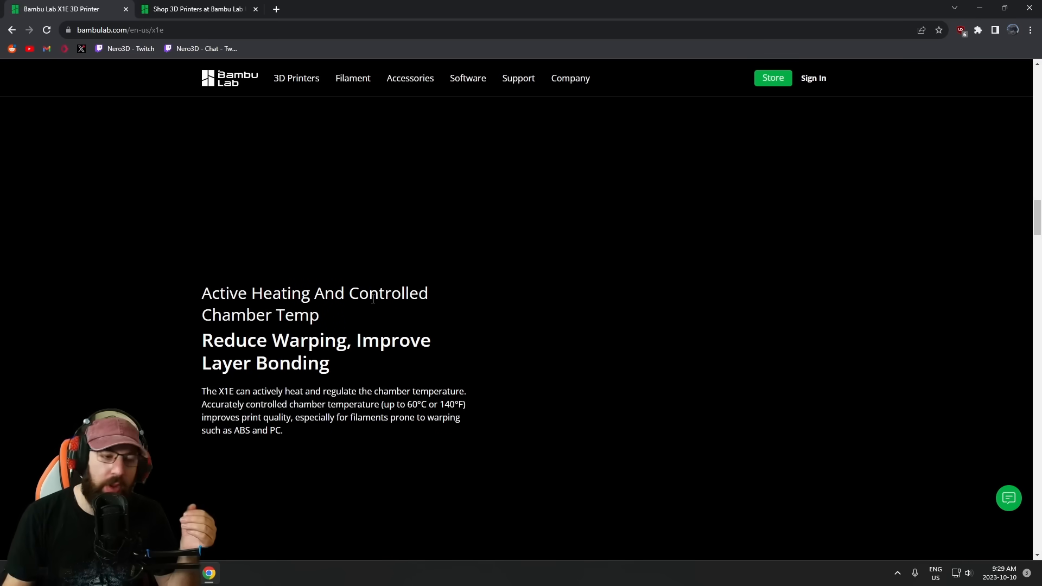
pyautogui.moveTo(434, 317)
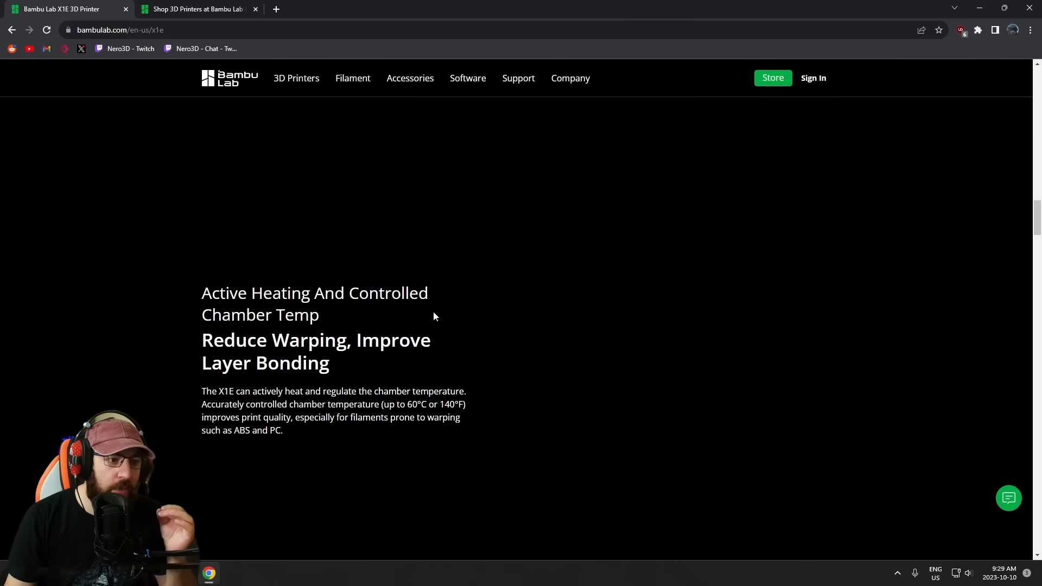
pyautogui.moveTo(332, 429)
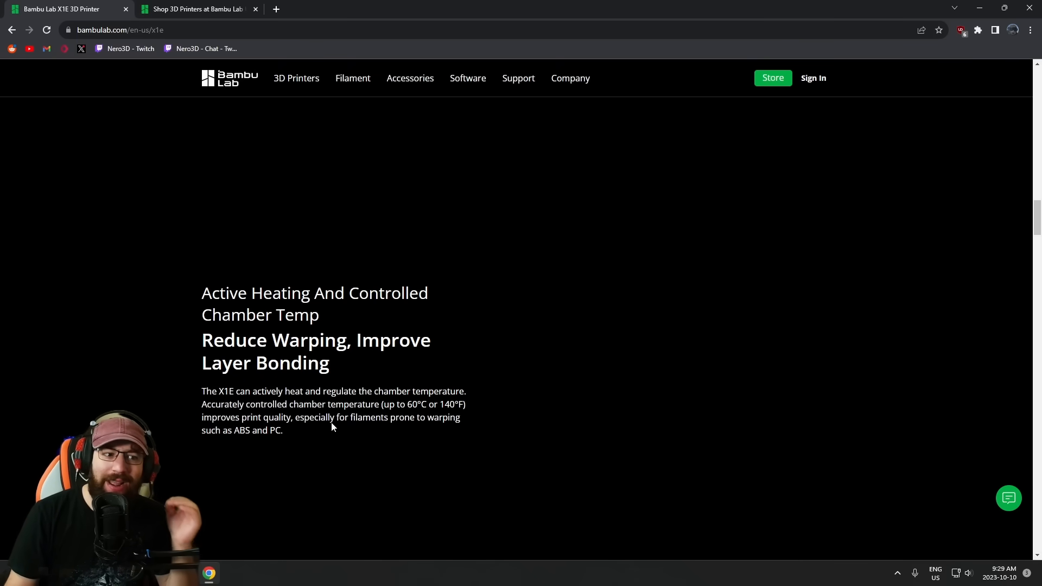
pyautogui.moveTo(428, 240)
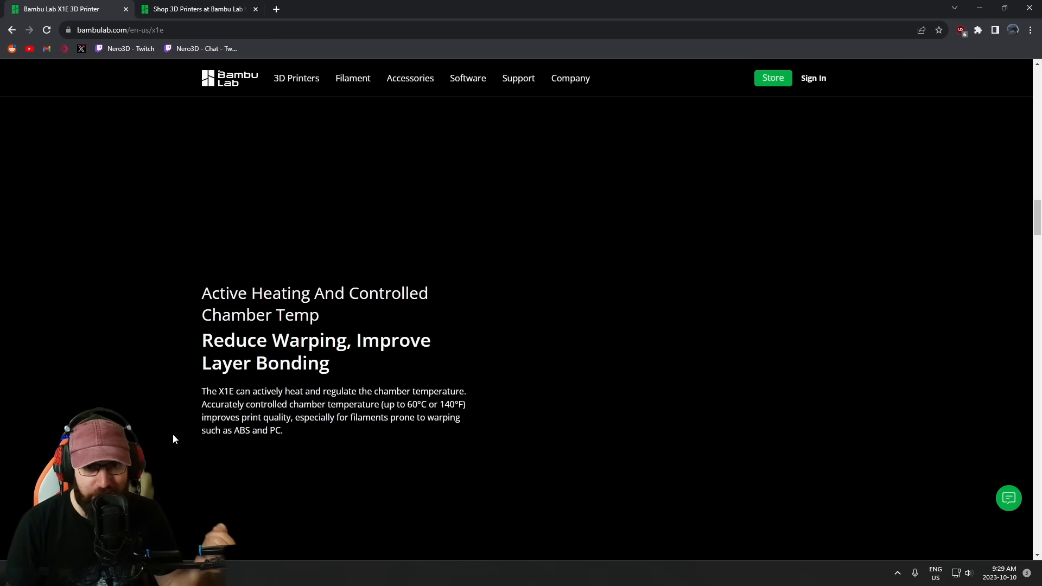
pyautogui.scroll(-3)
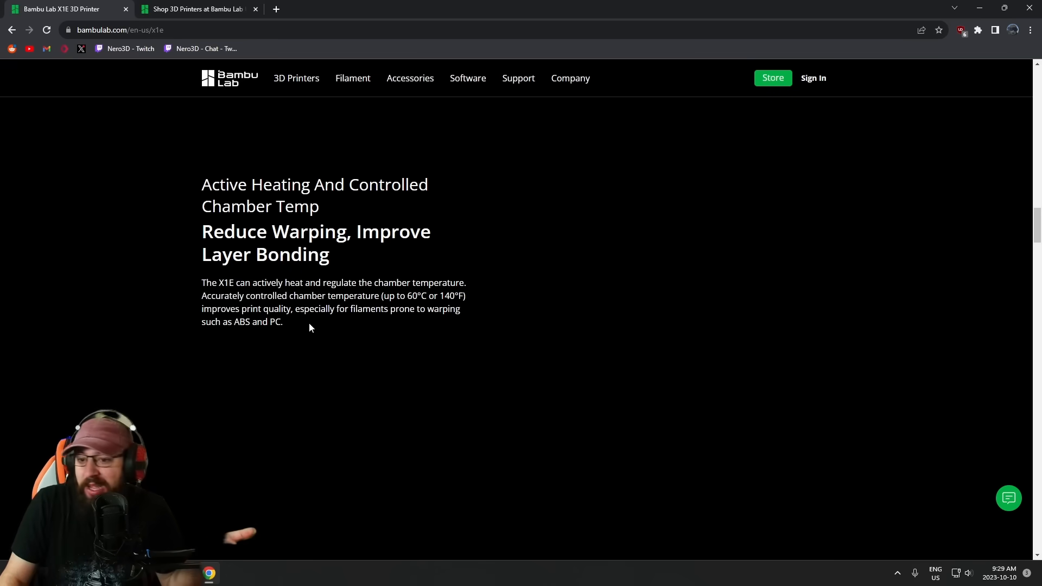
pyautogui.moveTo(321, 374)
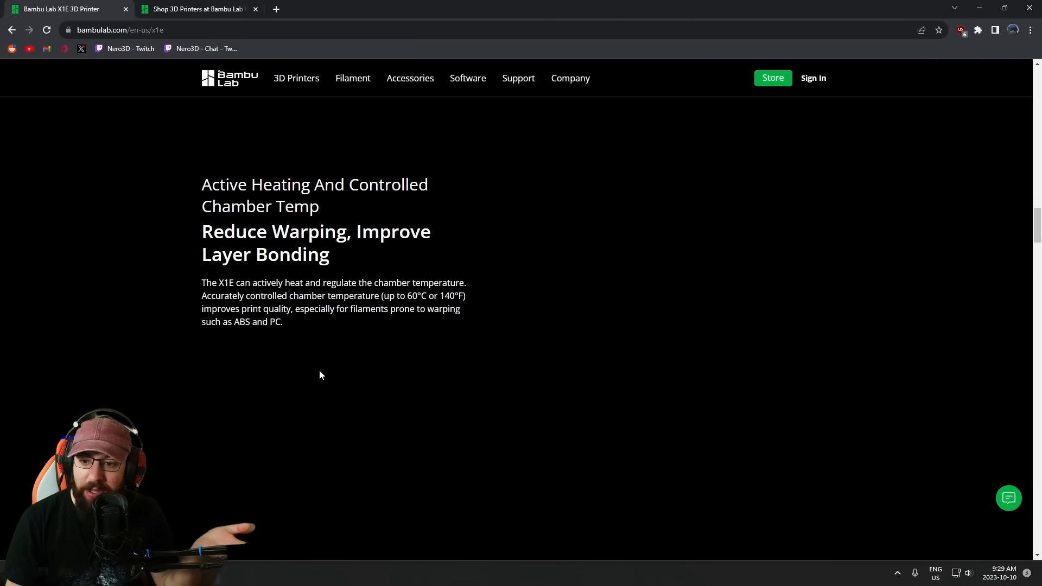
pyautogui.scroll(-3)
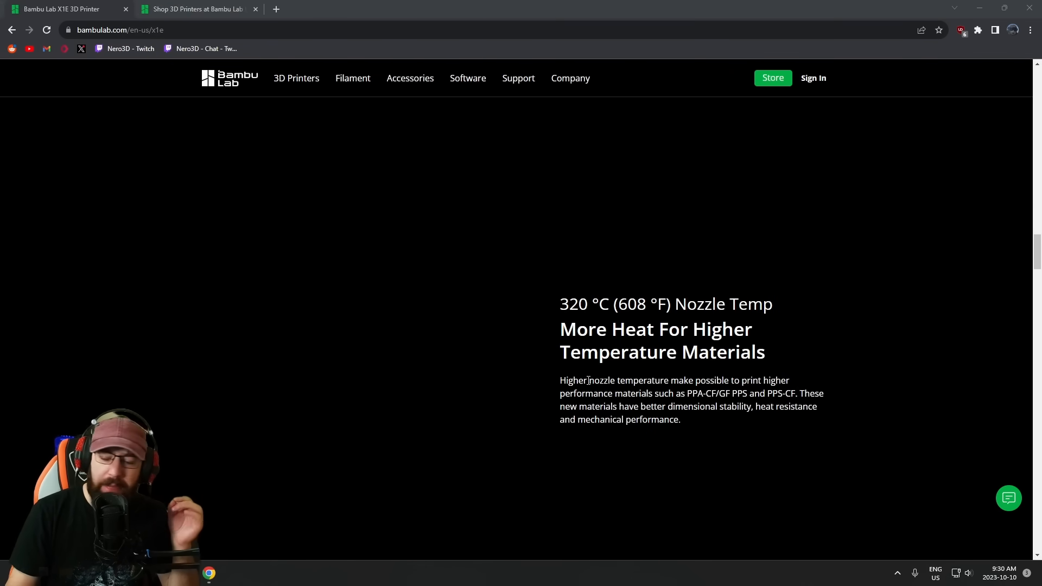
# Scroll through the CoreXY, vibration compensation and AI failure detection feature sections
pyautogui.scroll(-3)
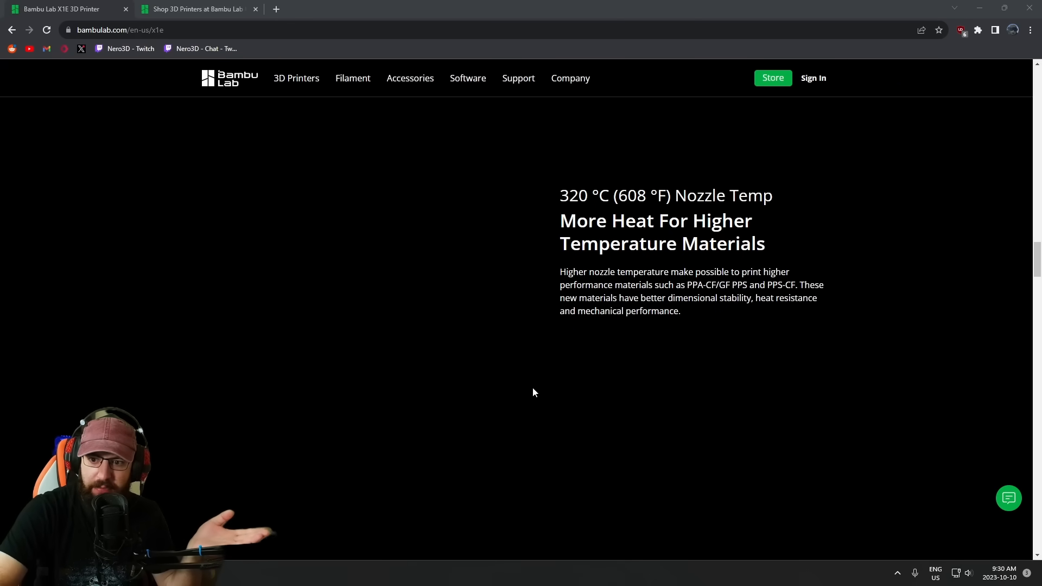
pyautogui.moveTo(554, 317)
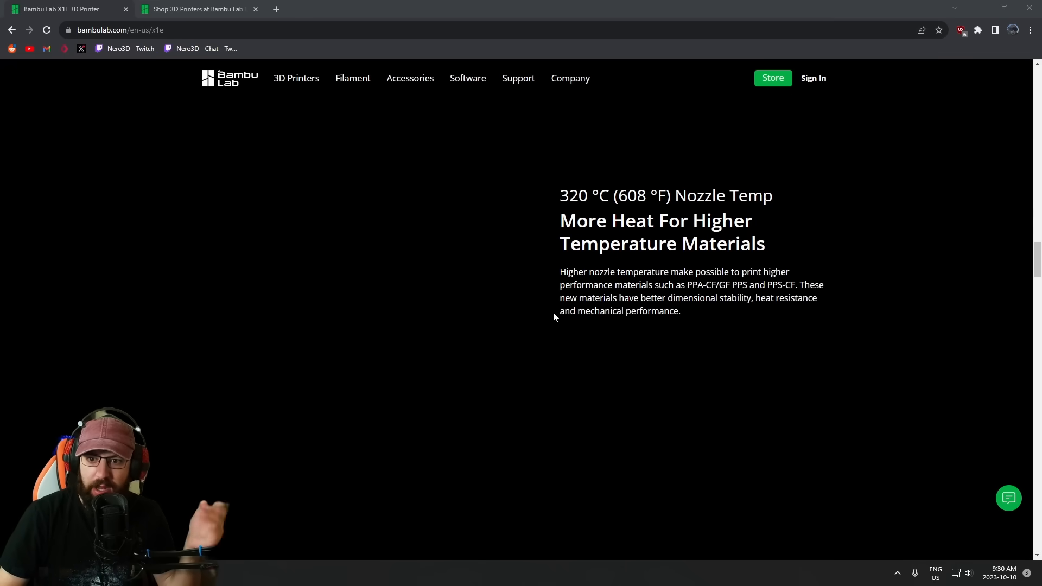
pyautogui.scroll(-3)
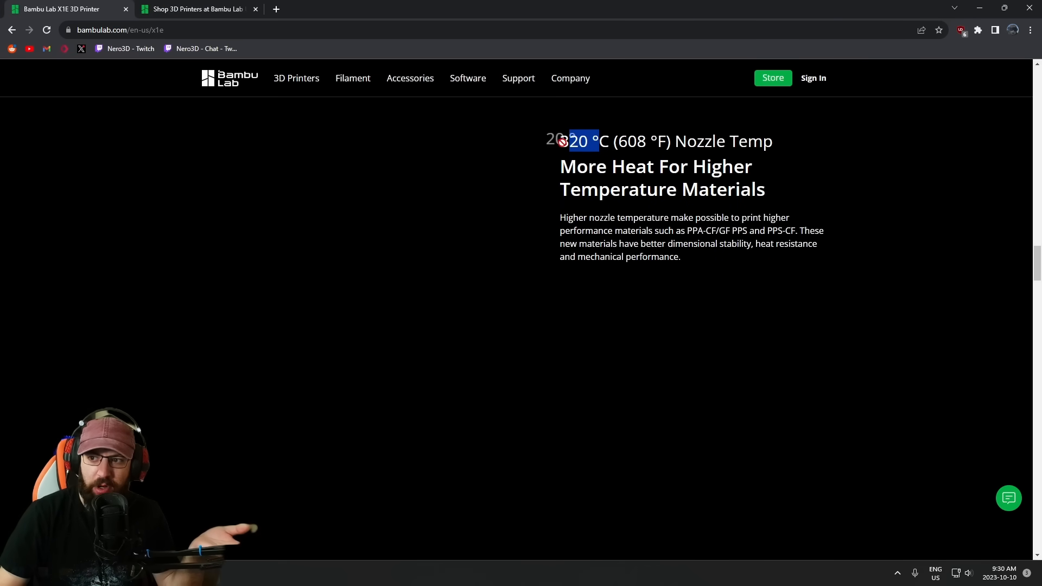
pyautogui.scroll(-3)
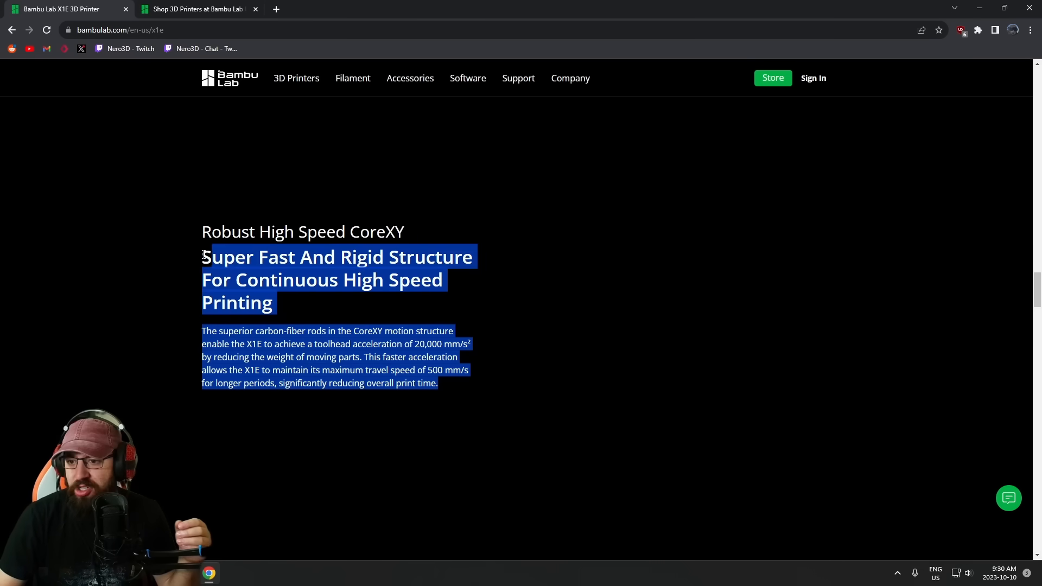
pyautogui.scroll(-3)
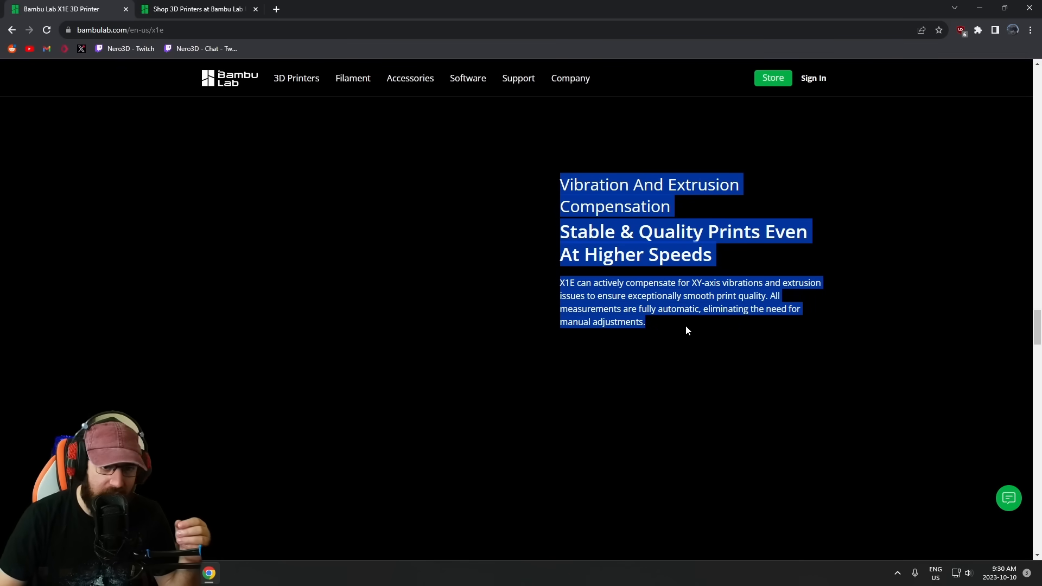
# Continue past filament management down to the X1E vs X1-Carbon spec comparison table
pyautogui.scroll(-3)
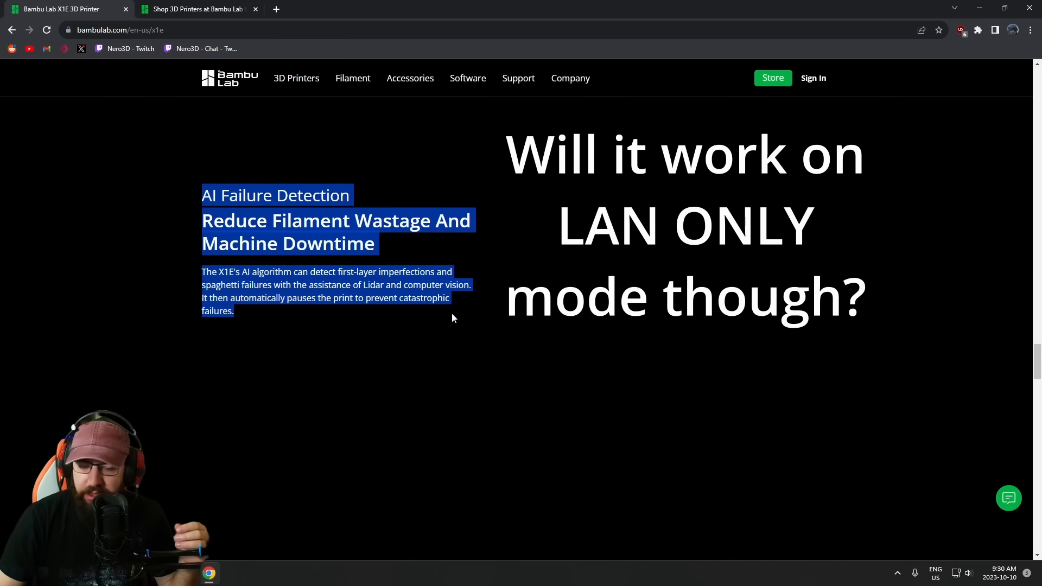
pyautogui.click(297, 322)
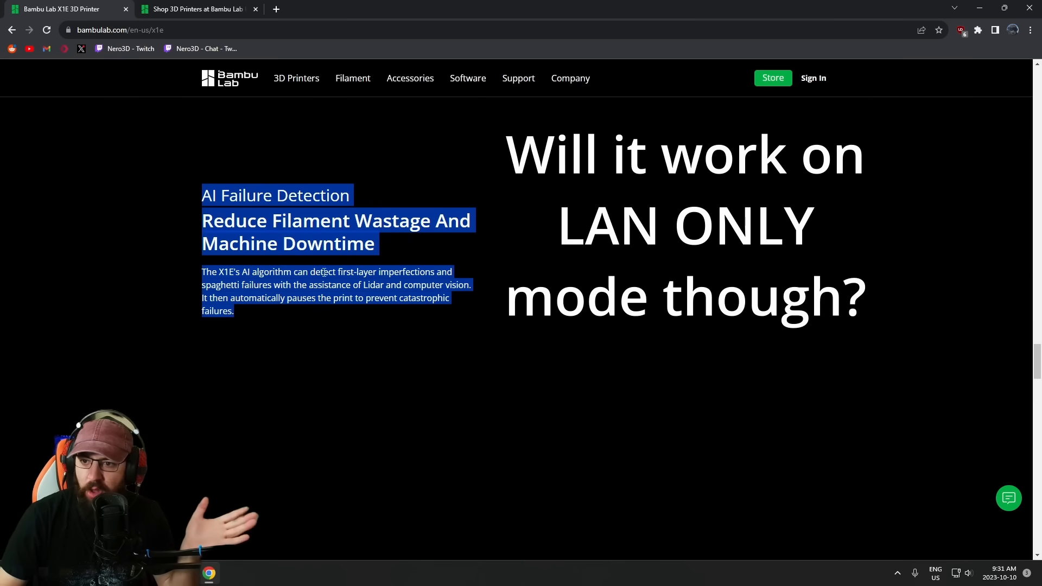
pyautogui.scroll(-3)
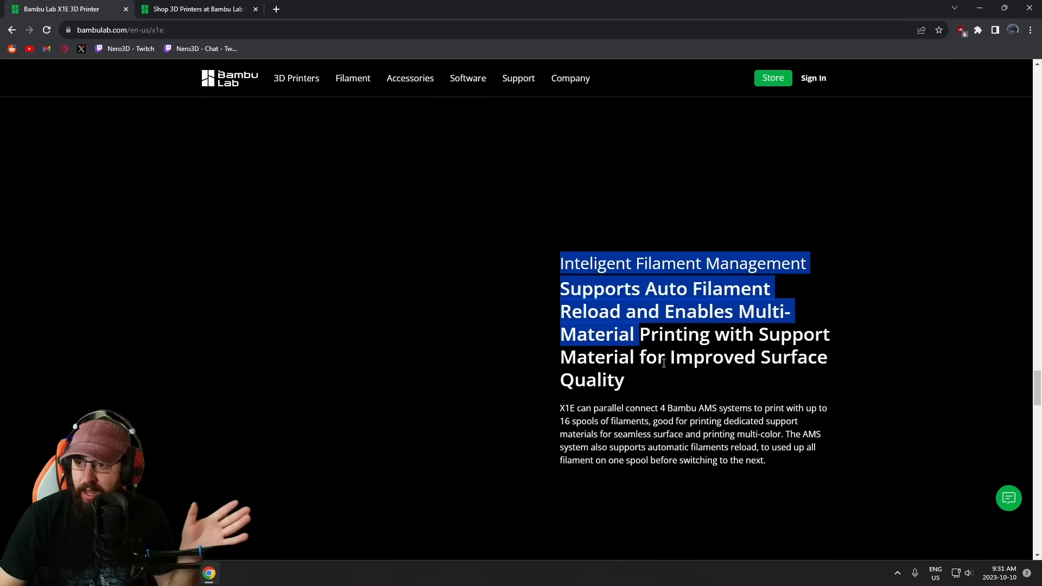
pyautogui.scroll(-3)
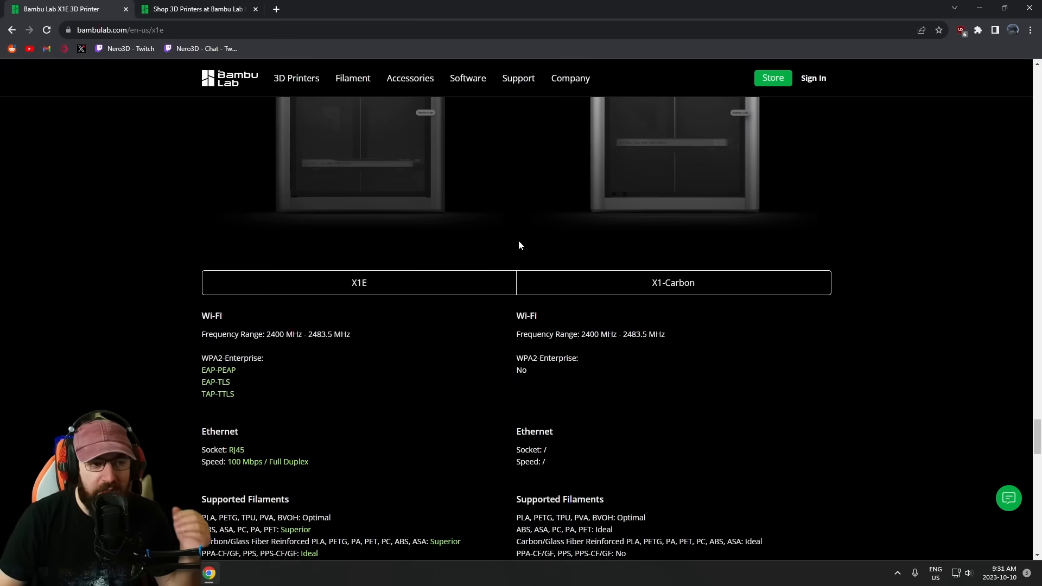
# Adjust the view so the comparison rows for Wi-Fi, Ethernet and Supported Filaments are visible
pyautogui.scroll(3)
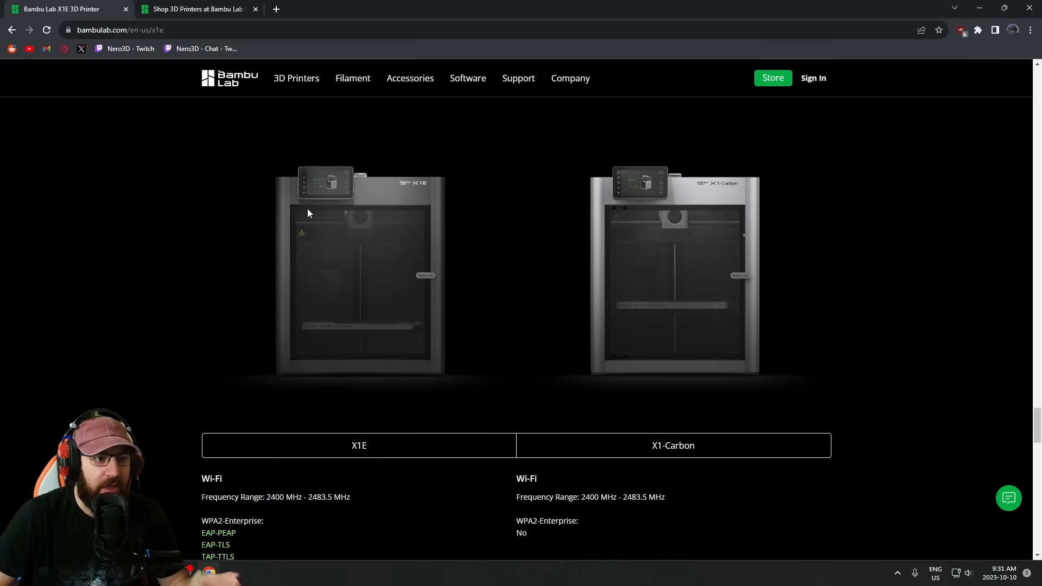
pyautogui.moveTo(536, 336)
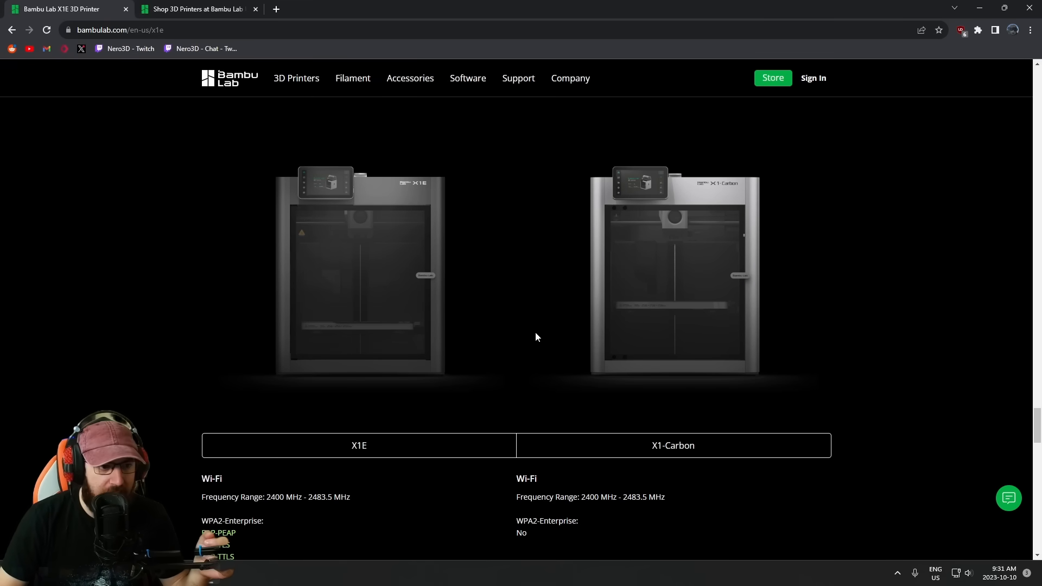
pyautogui.moveTo(671, 312)
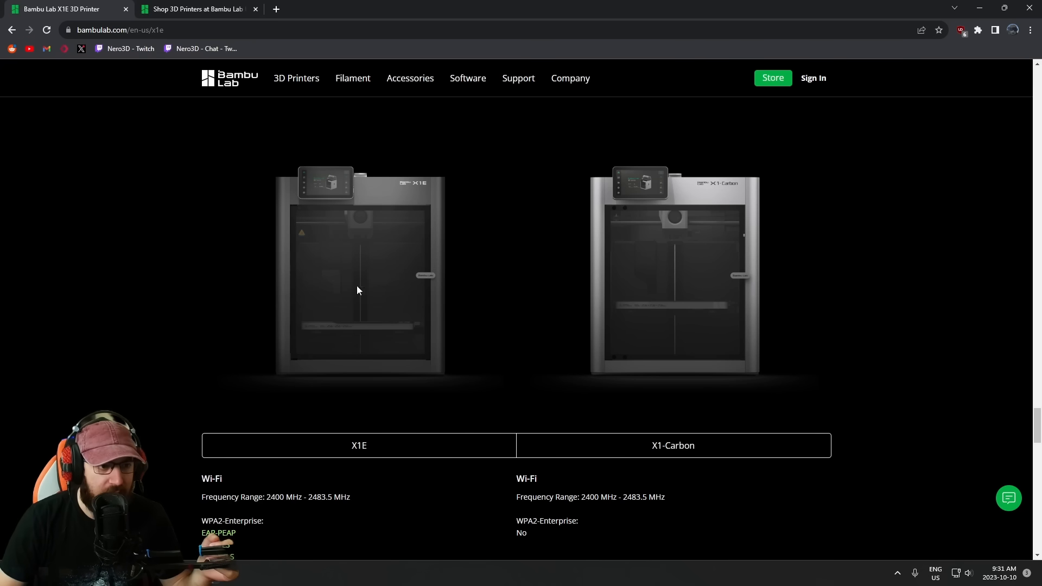
pyautogui.moveTo(373, 328)
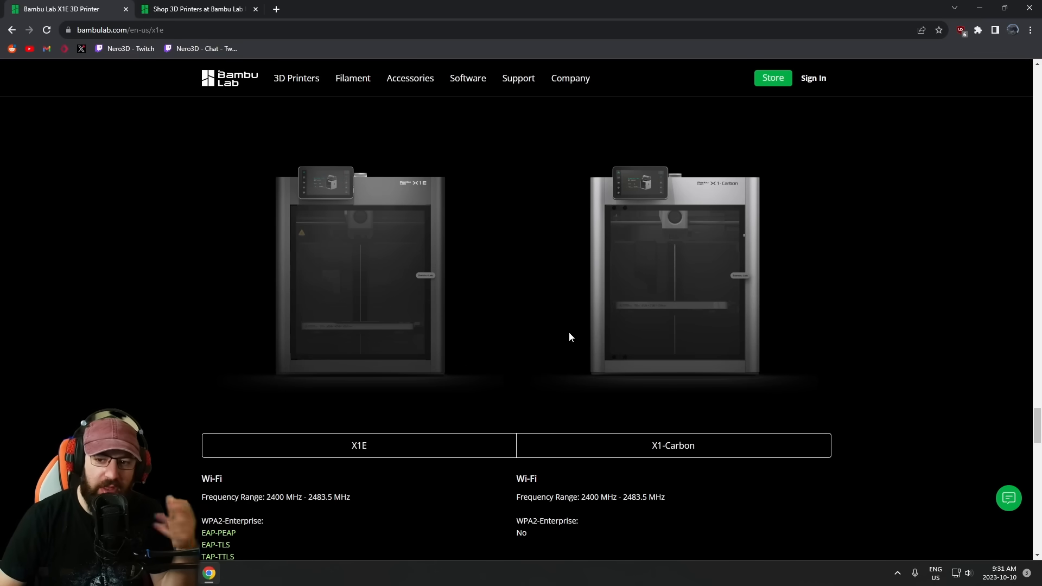
pyautogui.scroll(-3)
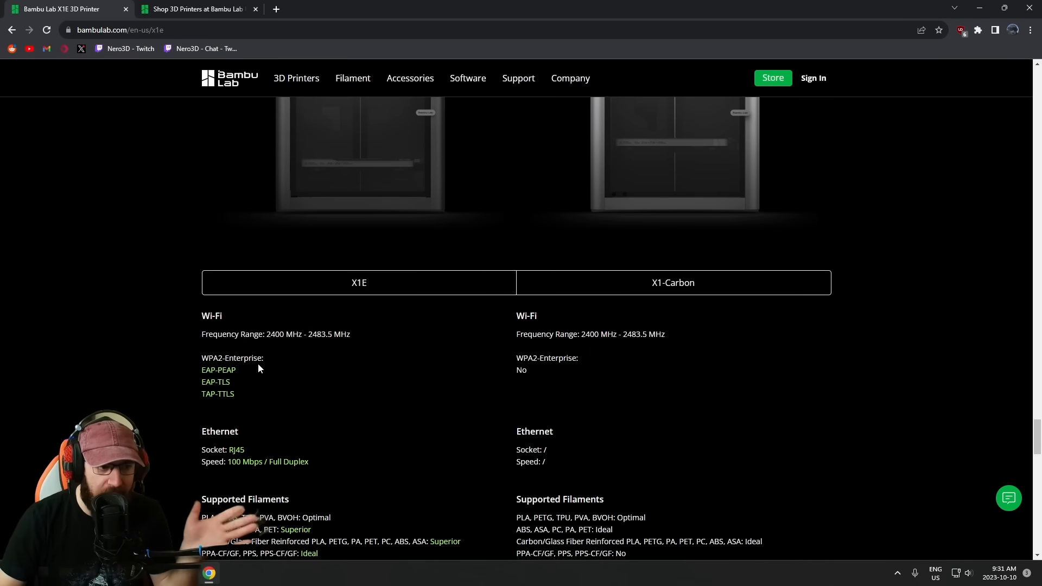
pyautogui.doubleClick(230, 358)
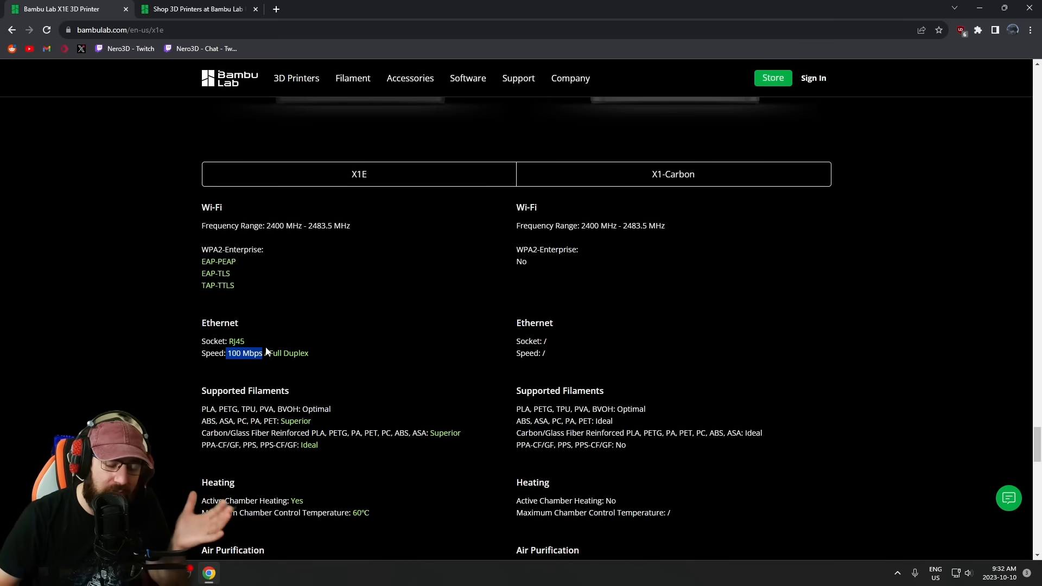
# Scroll to the Heating and Air Purification rows and highlight the X1-Carbon's carbon filter type
pyautogui.scroll(-3)
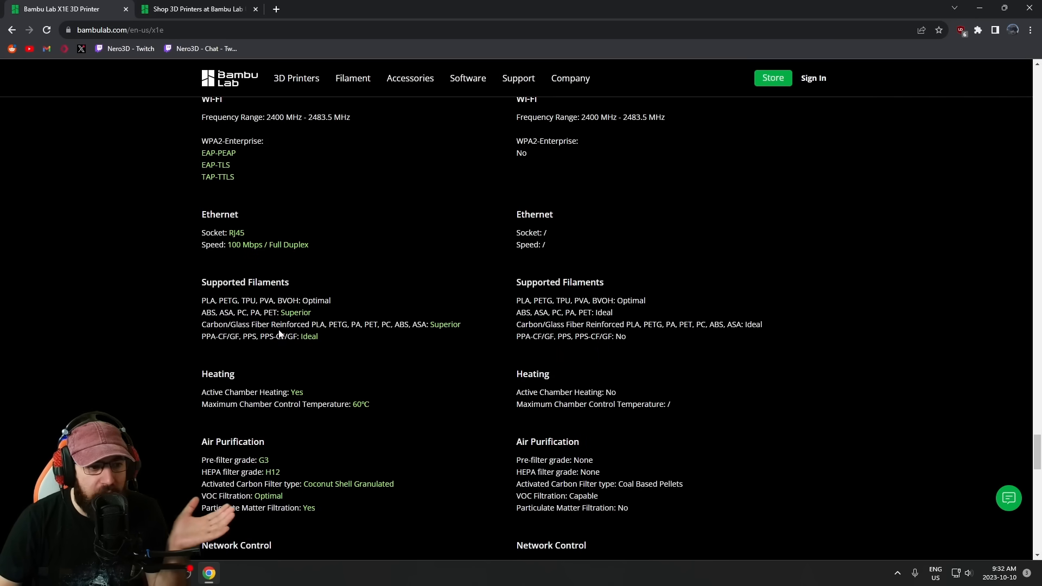
pyautogui.moveTo(452, 314)
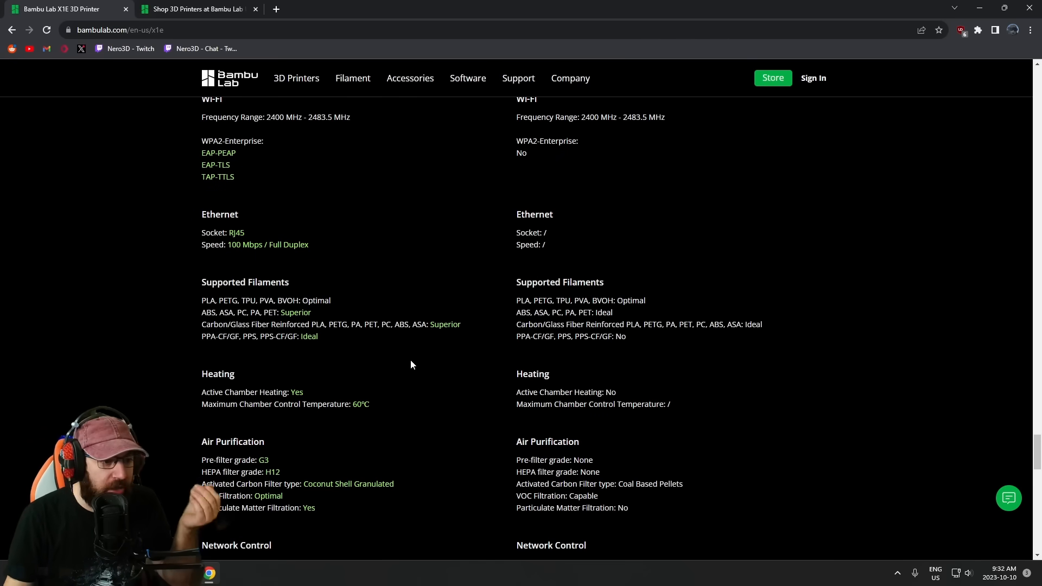
pyautogui.scroll(-3)
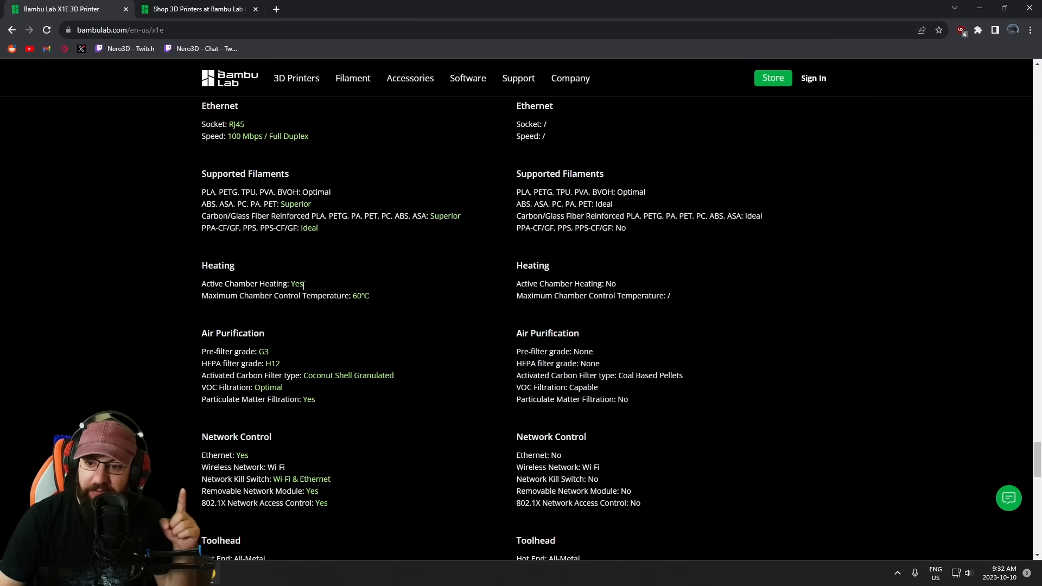
pyautogui.moveTo(348, 302)
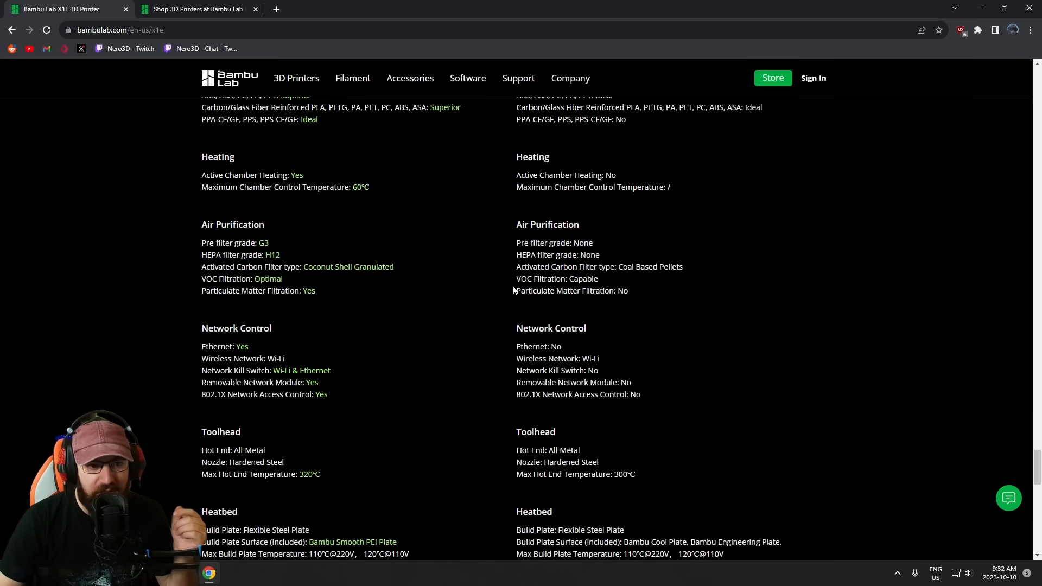
pyautogui.moveTo(517, 267); pyautogui.dragTo(671, 267)
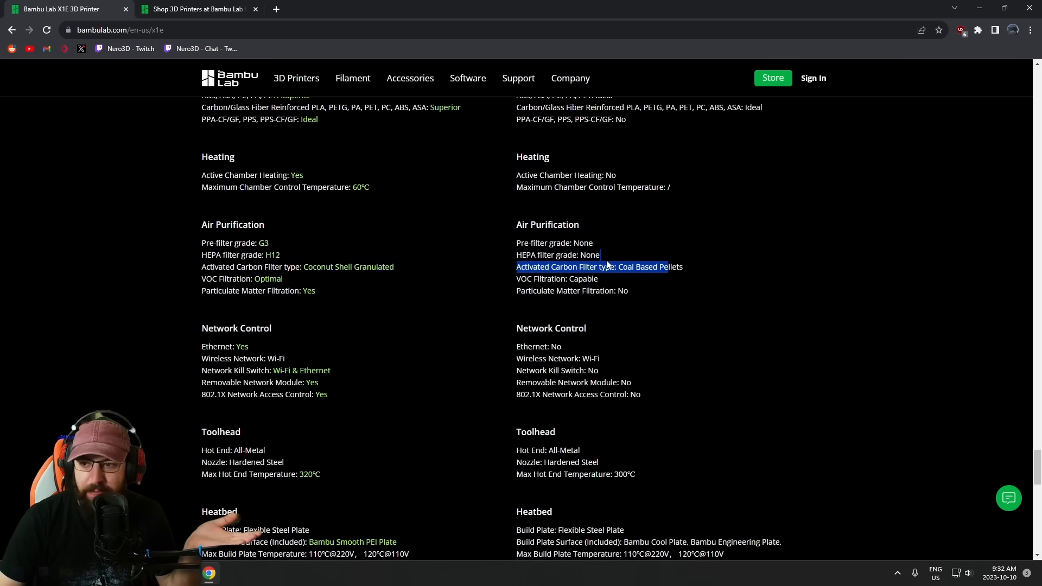
pyautogui.moveTo(386, 289)
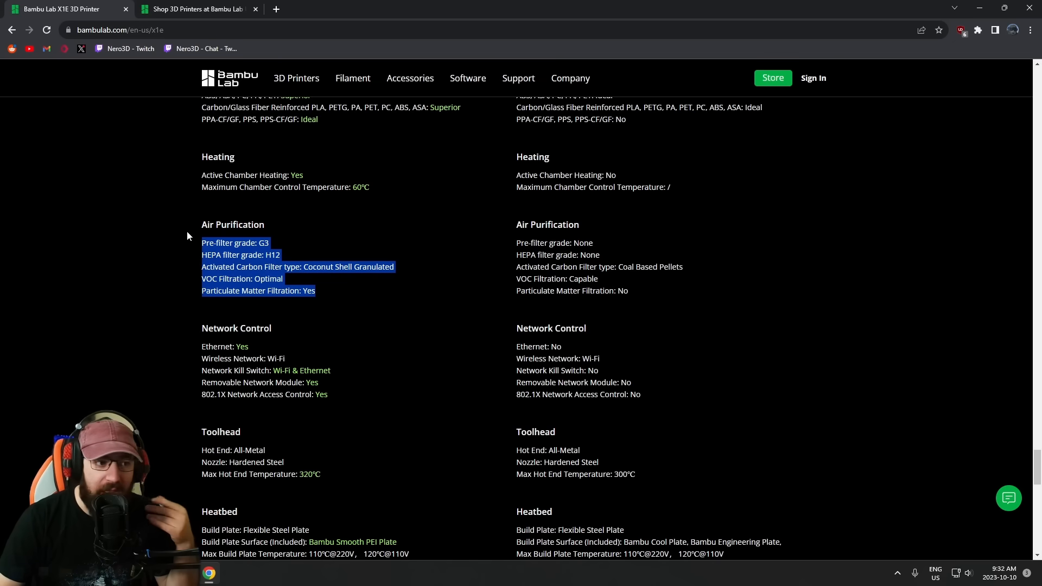
pyautogui.moveTo(287, 236)
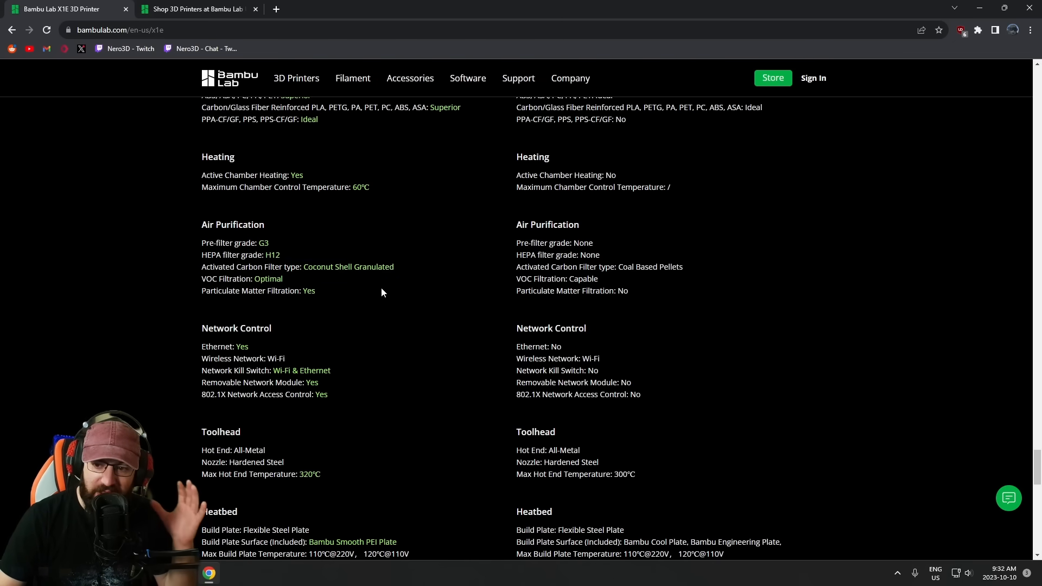
pyautogui.scroll(-3)
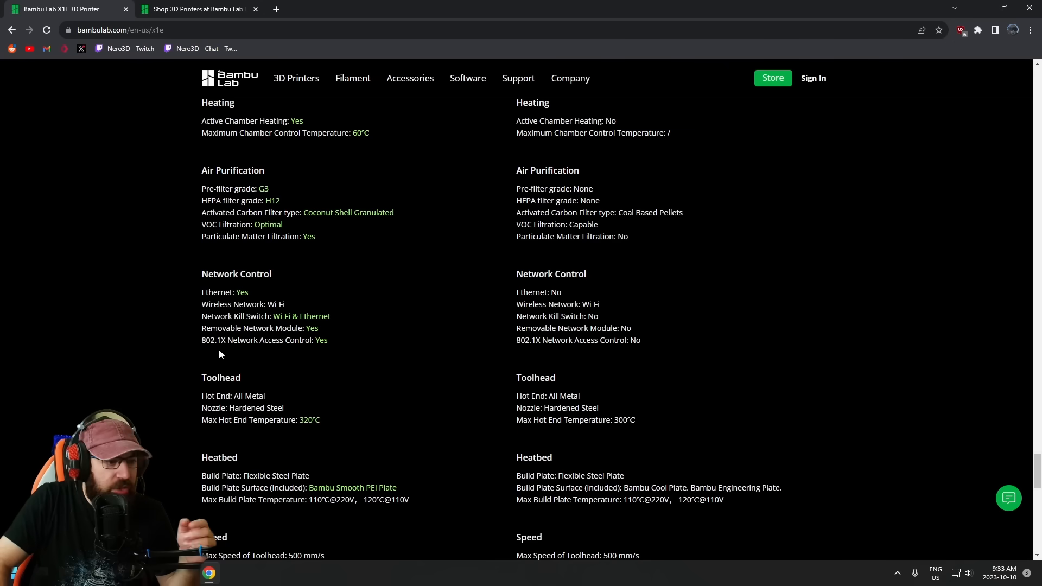
pyautogui.moveTo(339, 358)
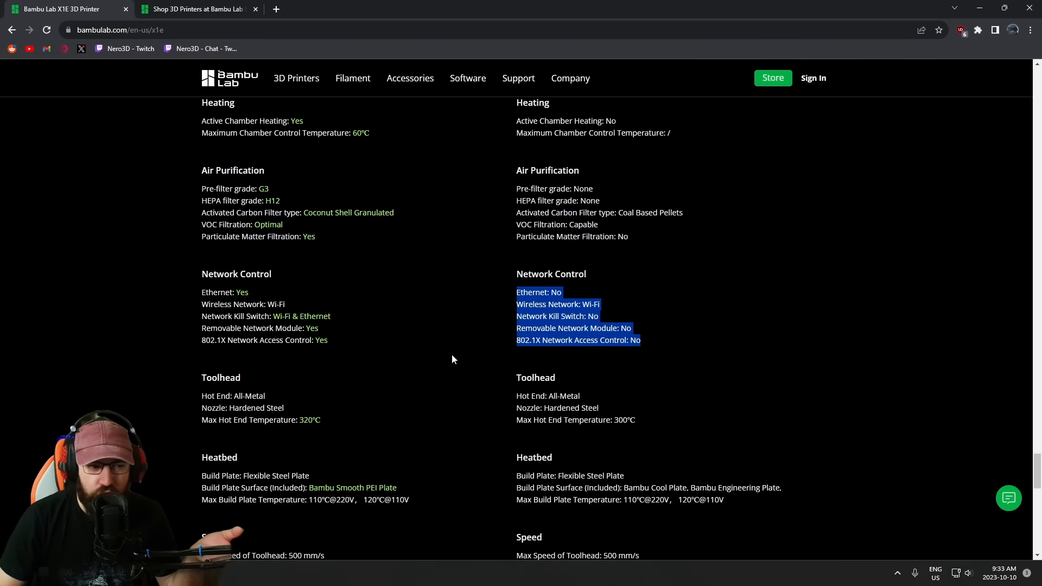
# Scroll past Toolhead, Heatbed, Speed, Sensors and Physical Dimensions toward the X1E MSRP section
pyautogui.scroll(-3)
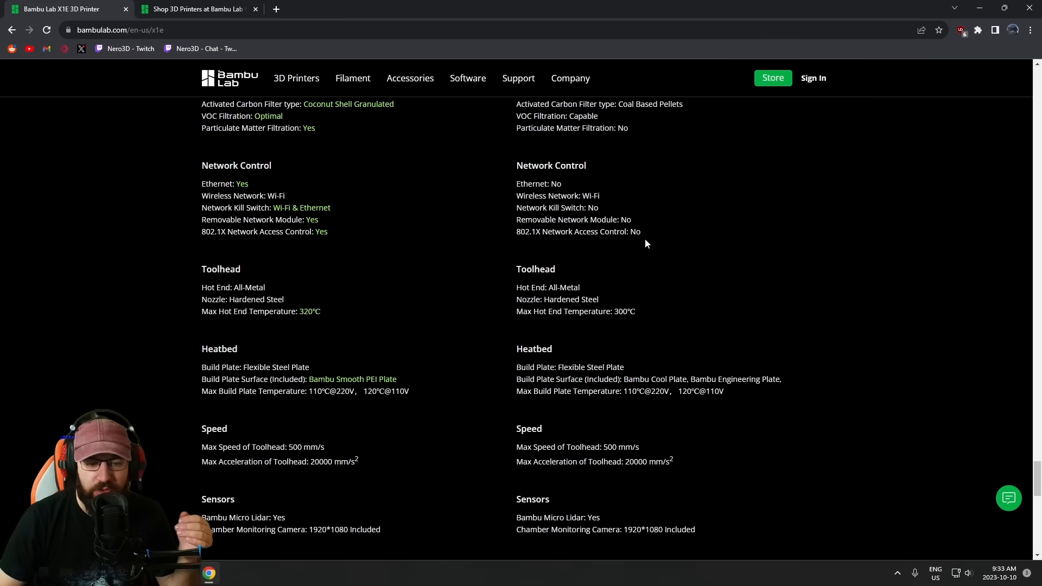
pyautogui.moveTo(516, 195); pyautogui.dragTo(640, 231)
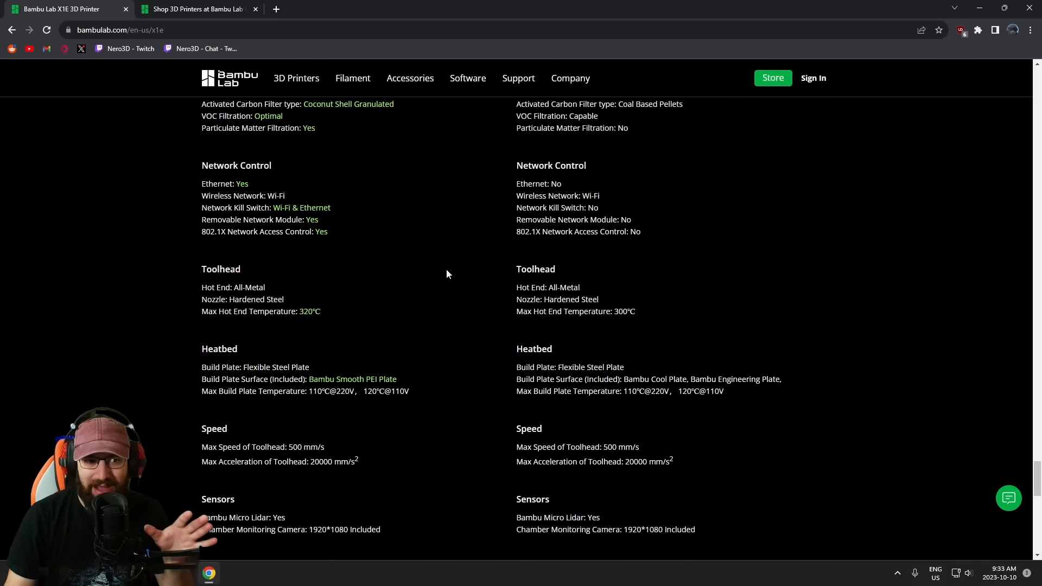
pyautogui.moveTo(288, 168)
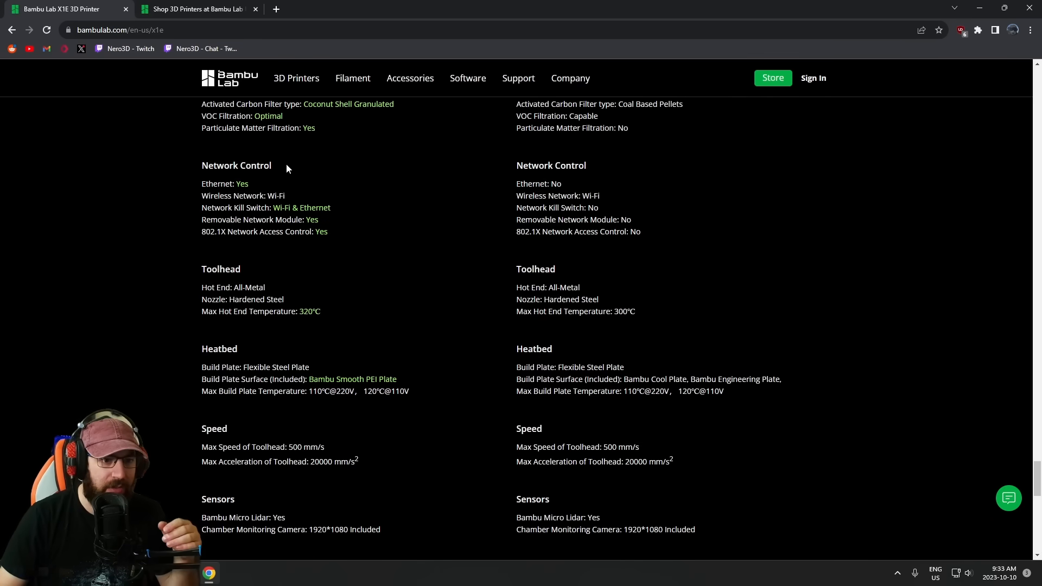
pyautogui.moveTo(323, 247)
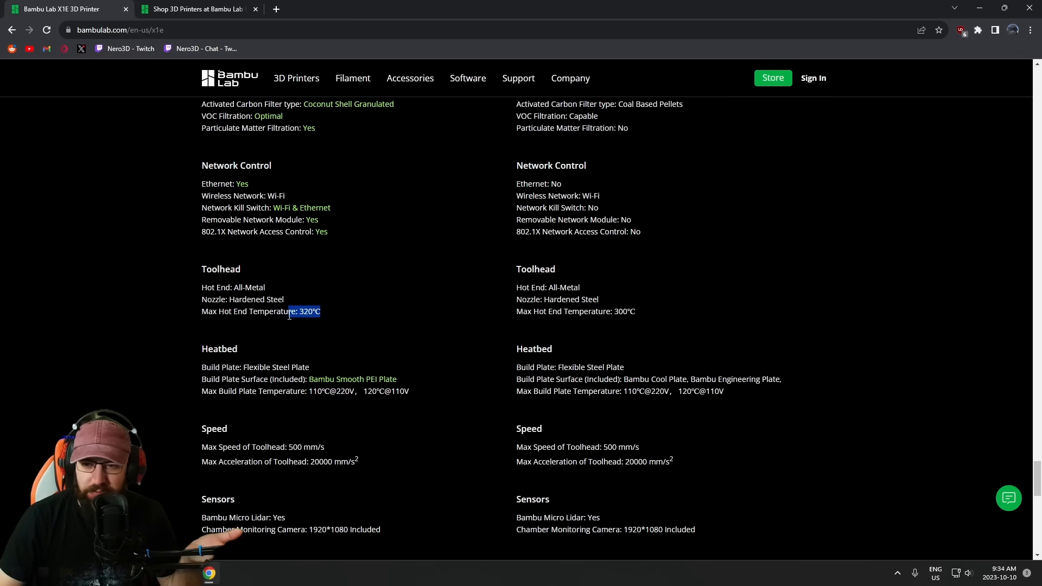
pyautogui.scroll(-3)
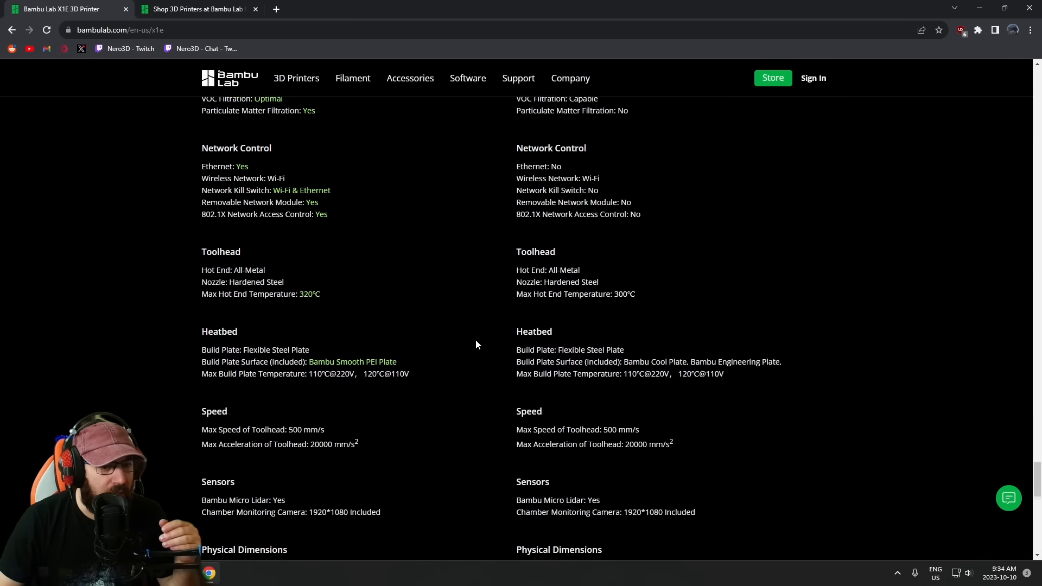
pyautogui.scroll(-3)
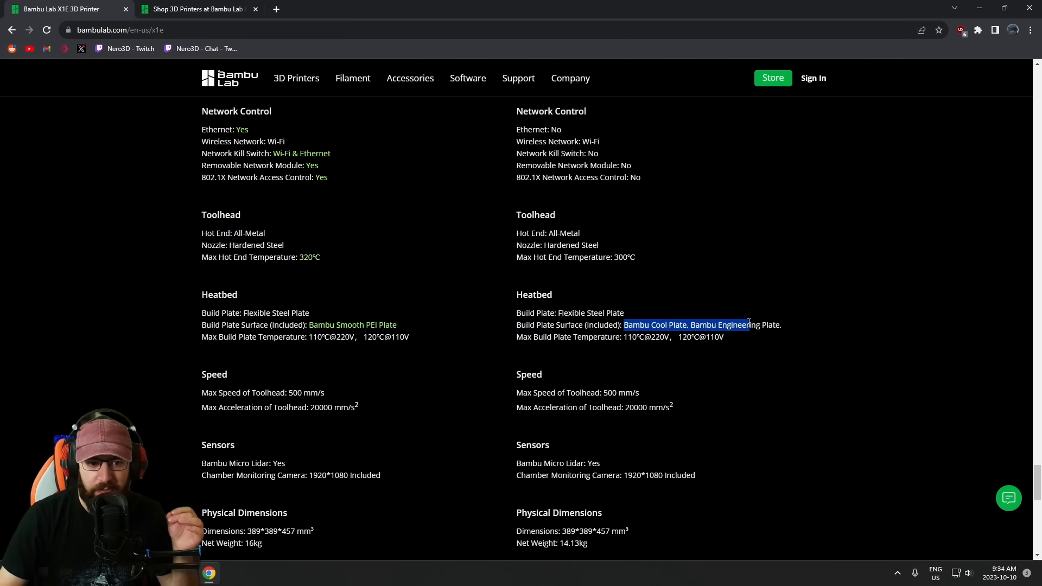
pyautogui.scroll(-3)
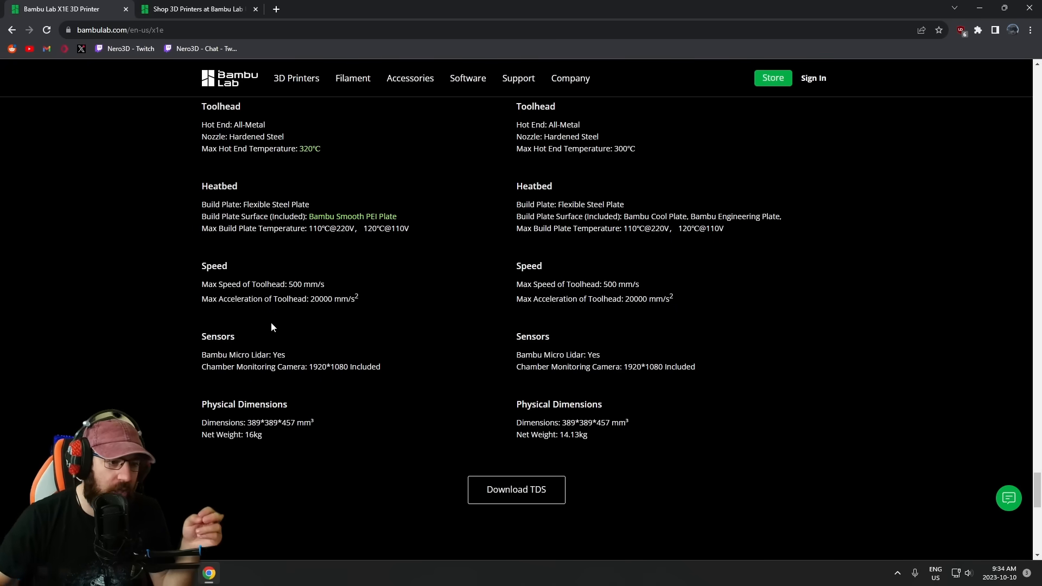
pyautogui.moveTo(301, 422)
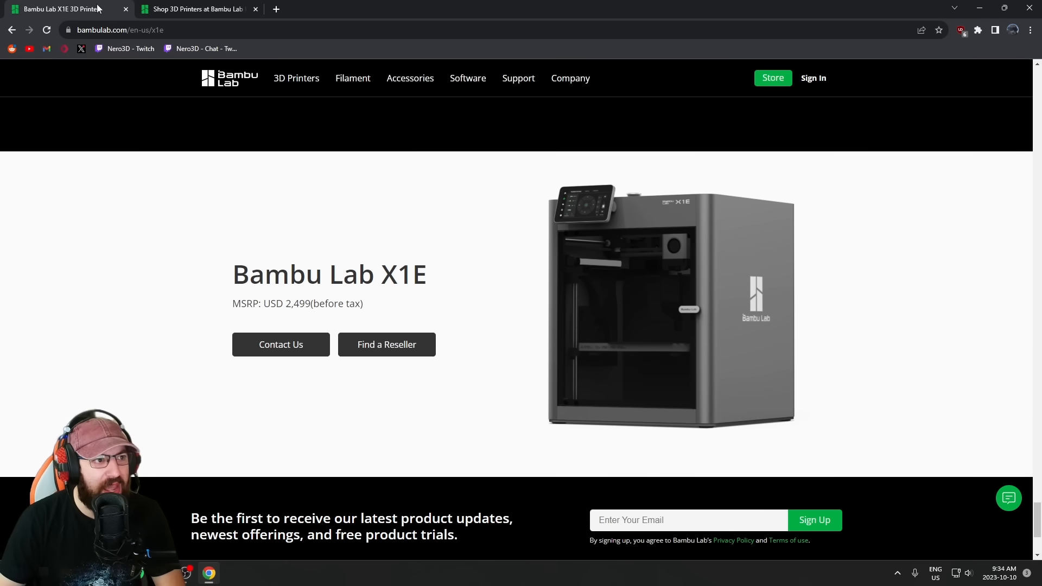
pyautogui.click(195, 9)
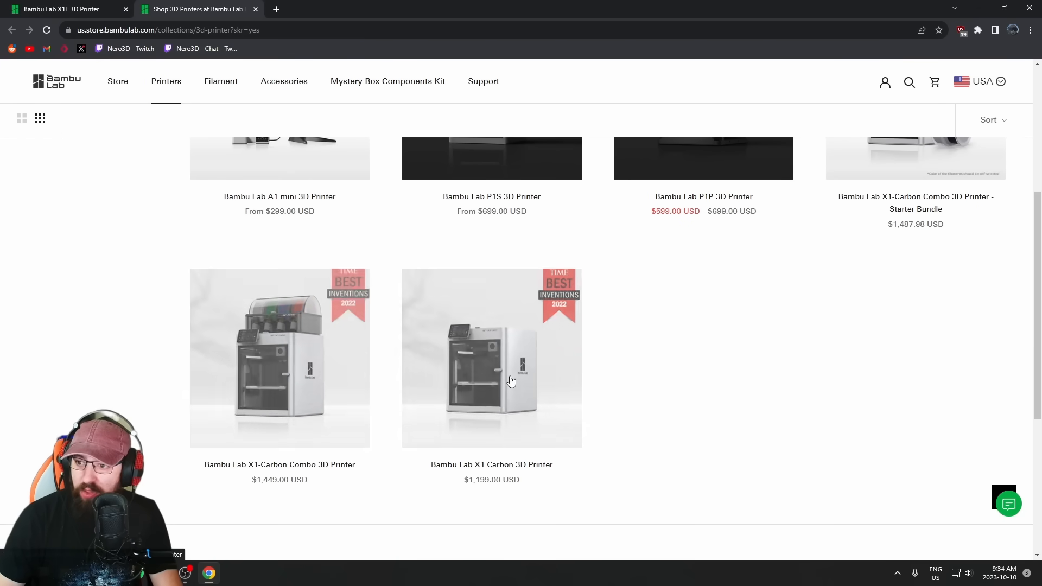
pyautogui.moveTo(461, 473)
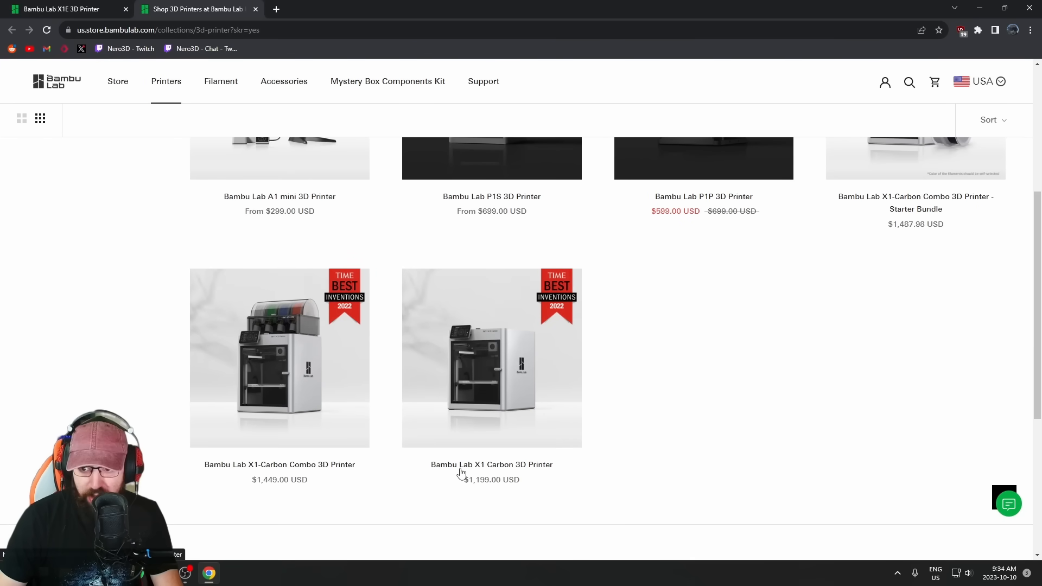
pyautogui.click(65, 9)
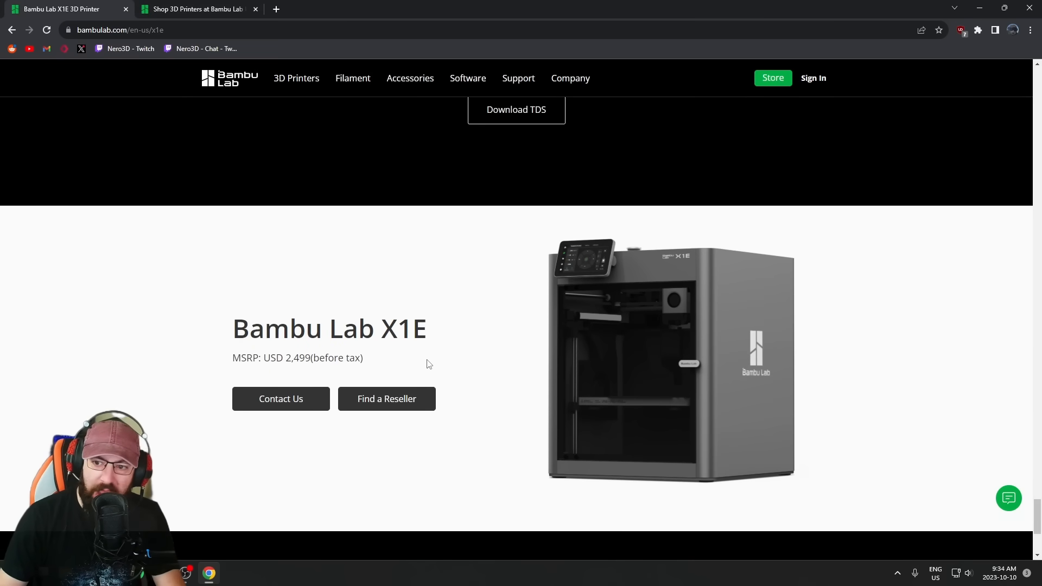
pyautogui.moveTo(436, 380)
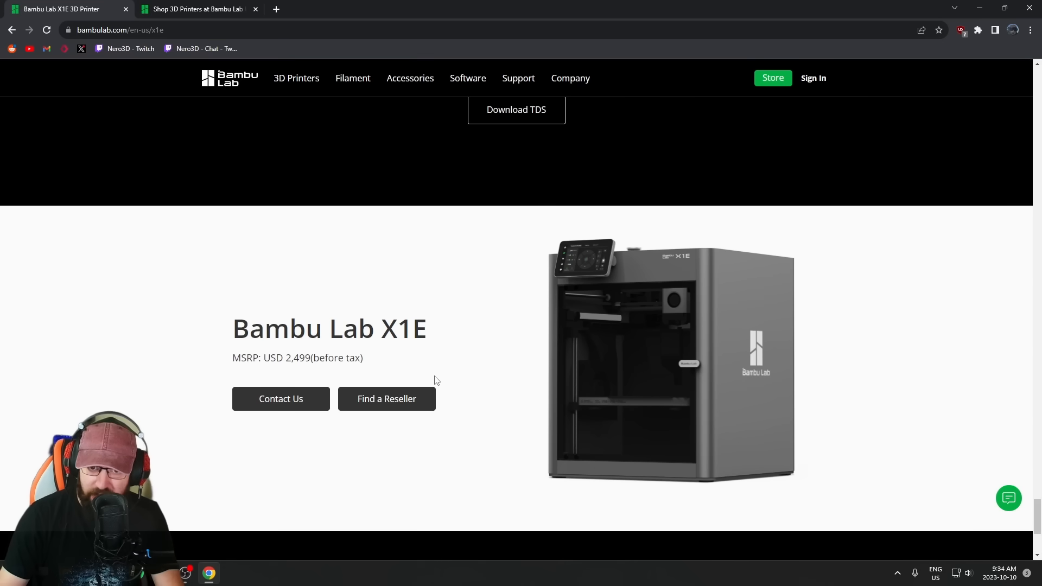
pyautogui.moveTo(600, 296)
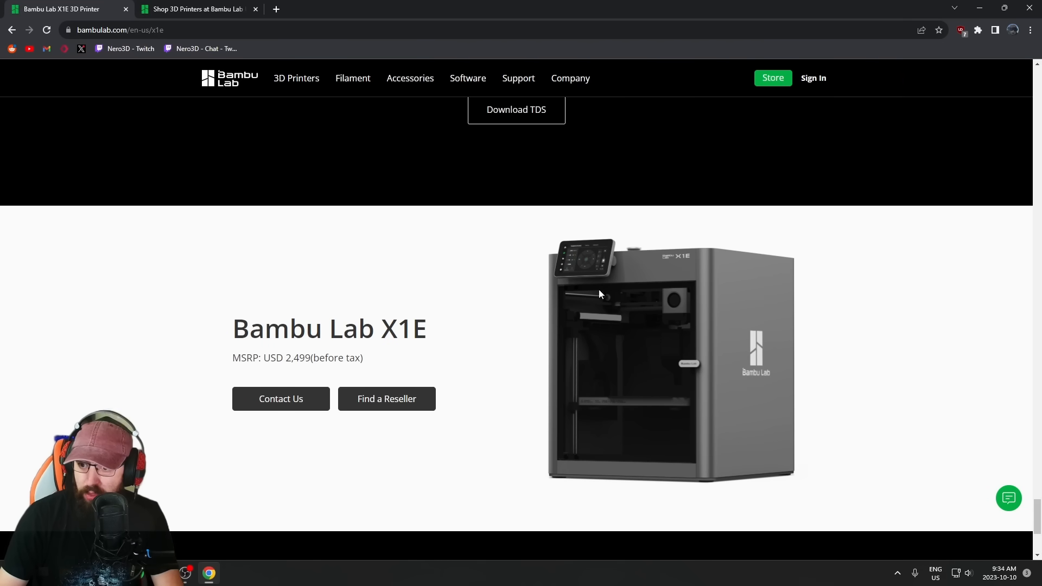